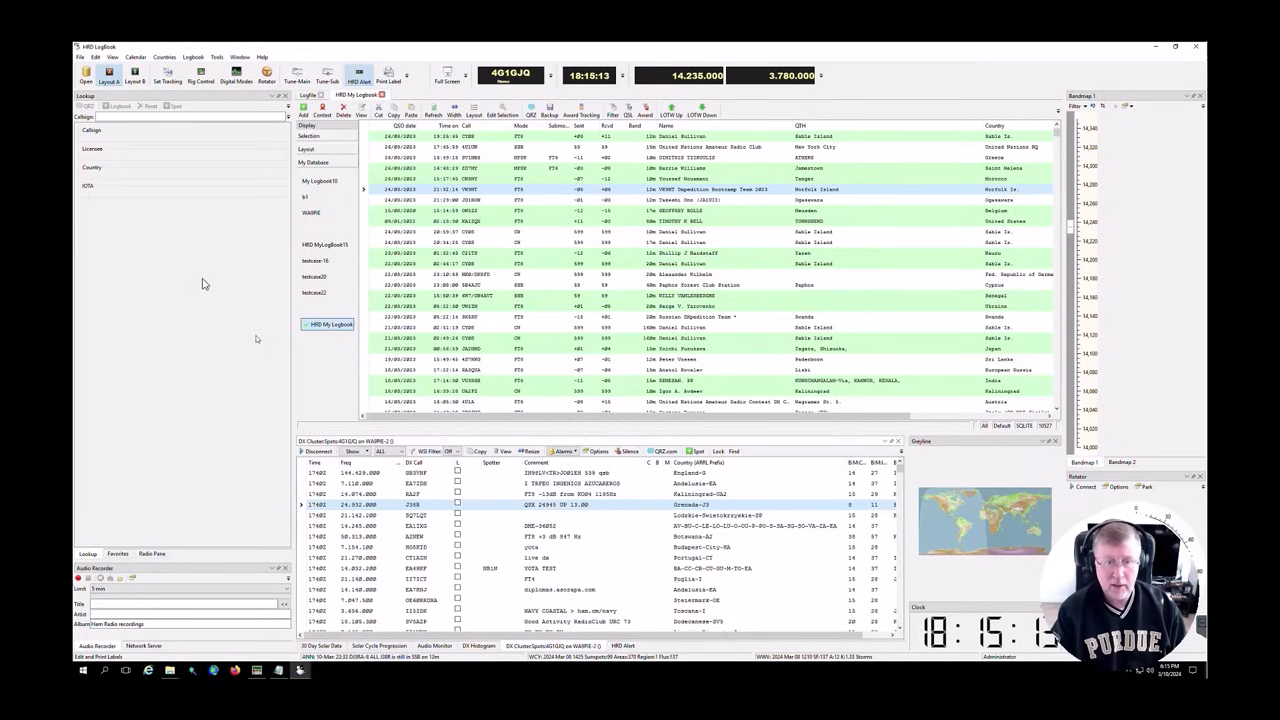
mouse_move(268, 486)
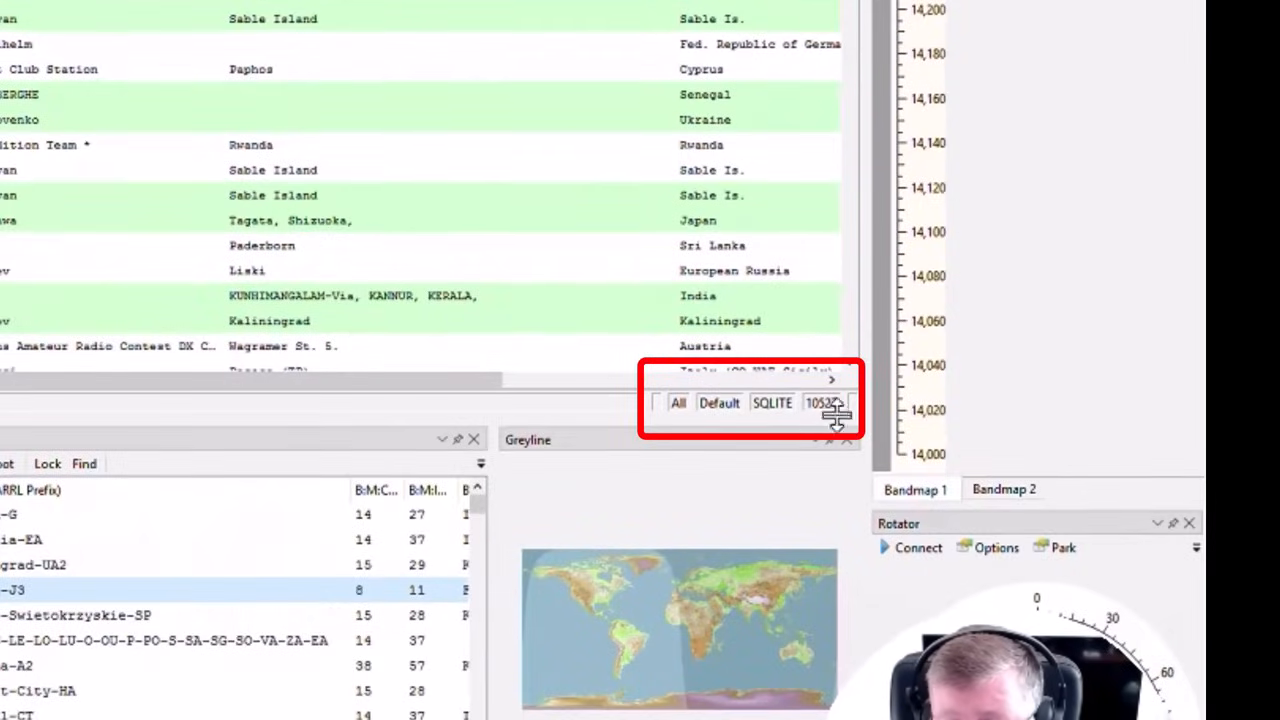
mouse_move(784, 420)
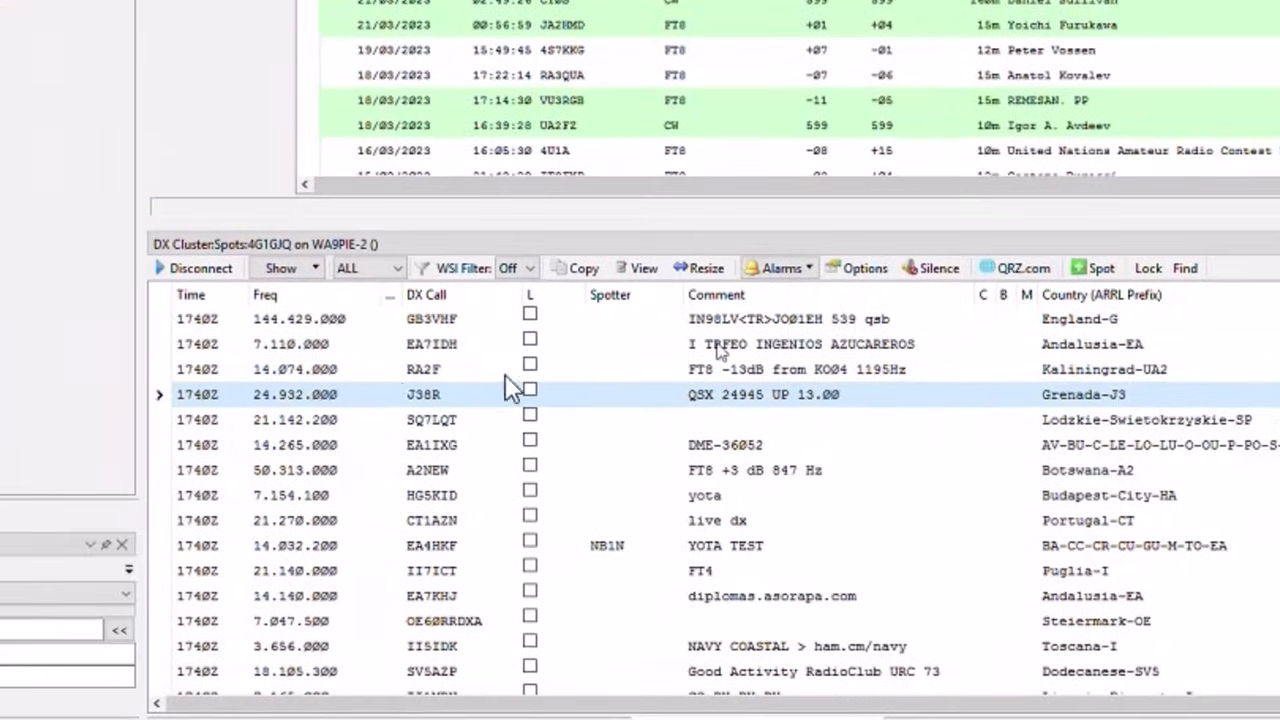
mouse_move(456, 408)
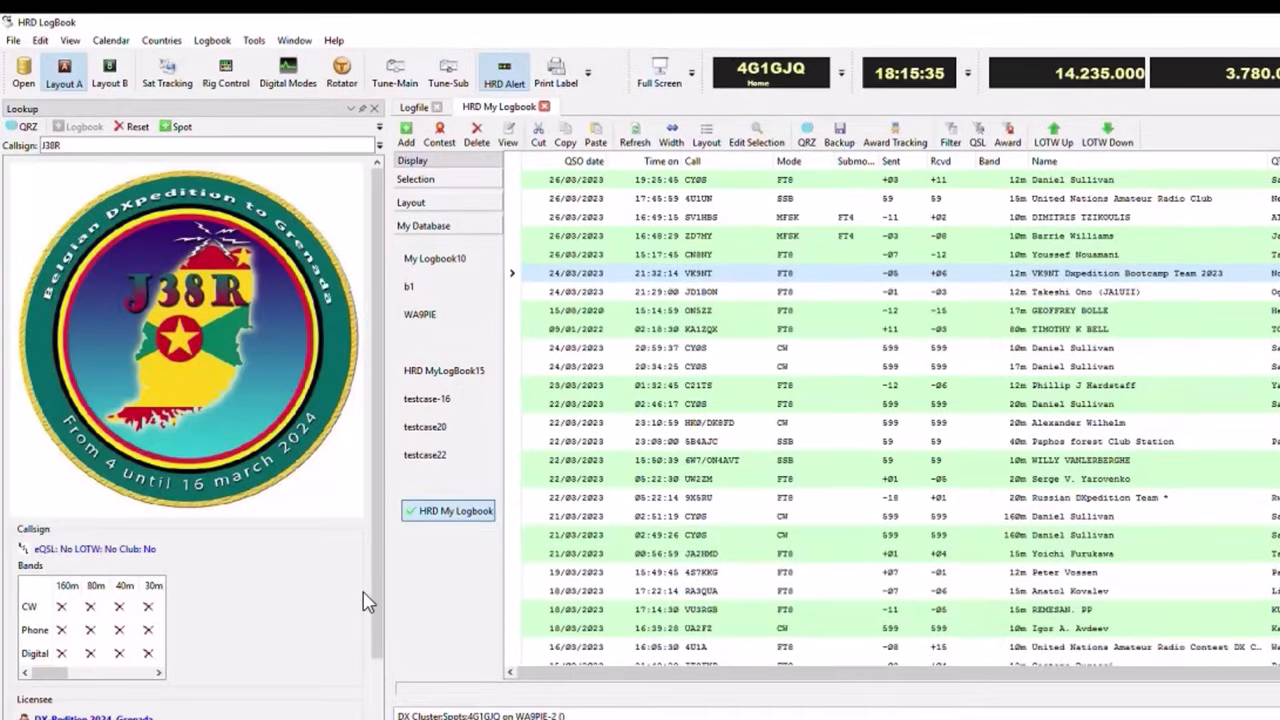
mouse_move(256, 388)
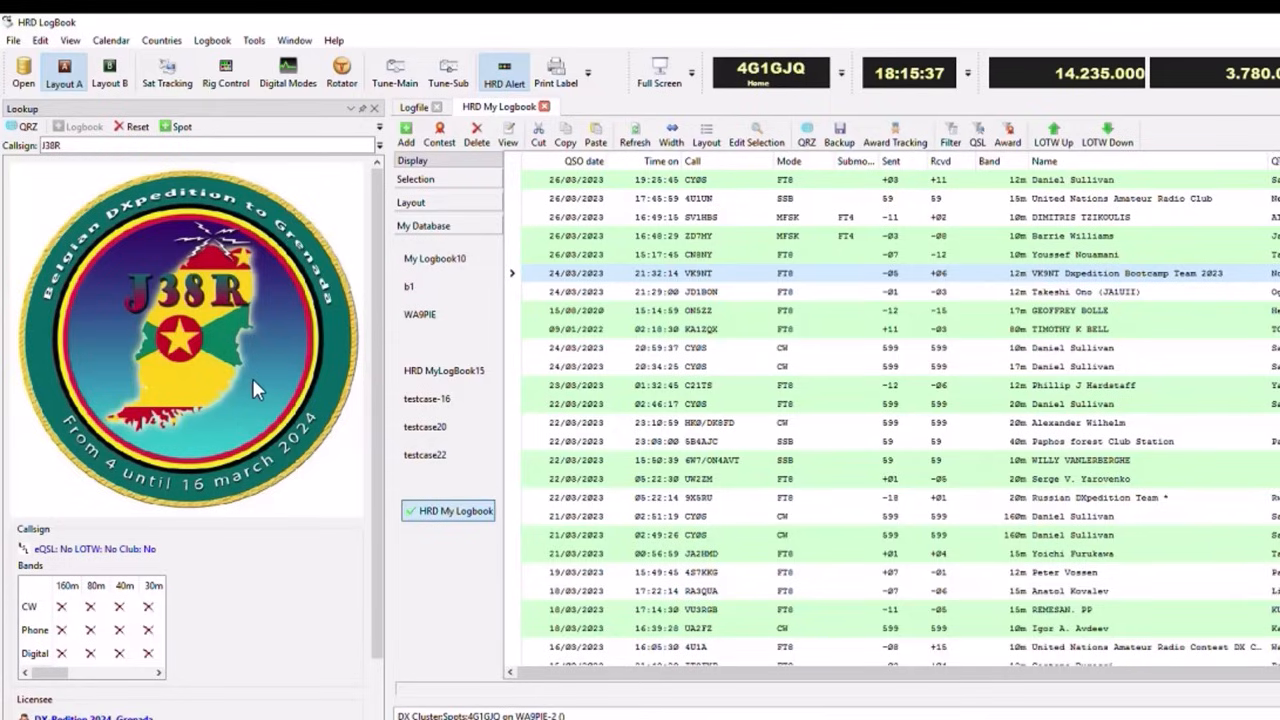
mouse_move(348, 600)
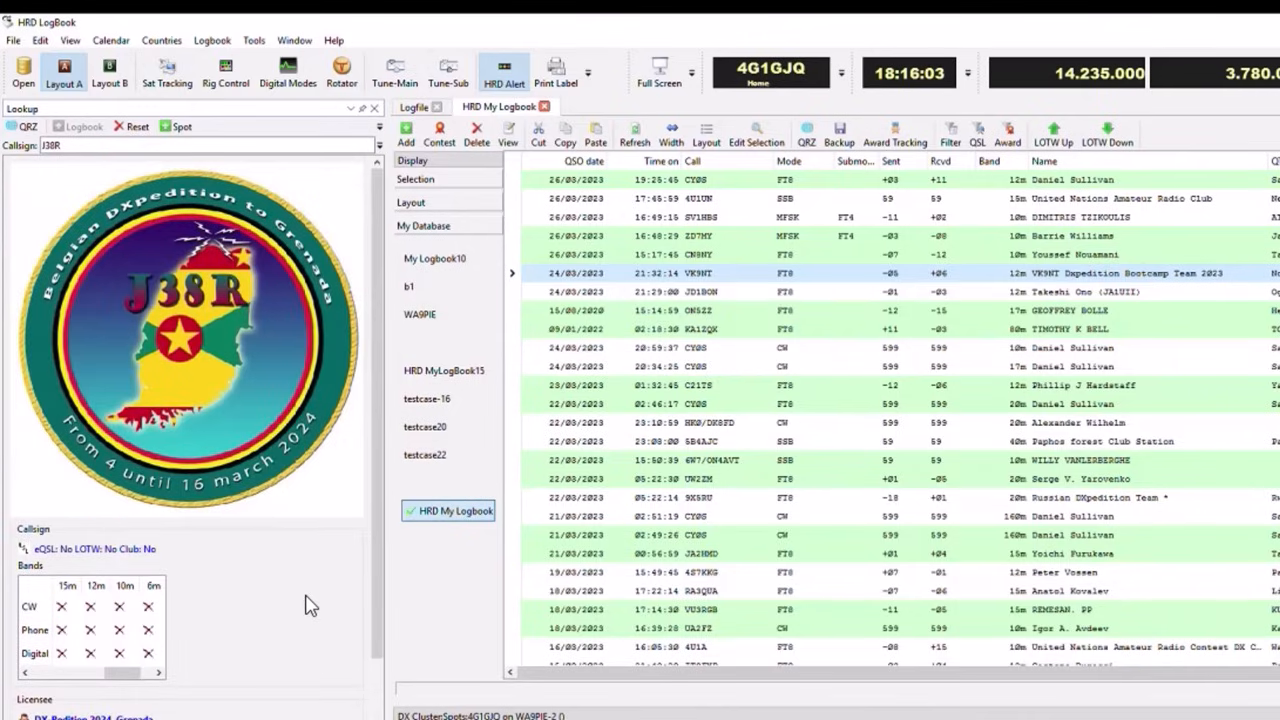
mouse_move(708, 504)
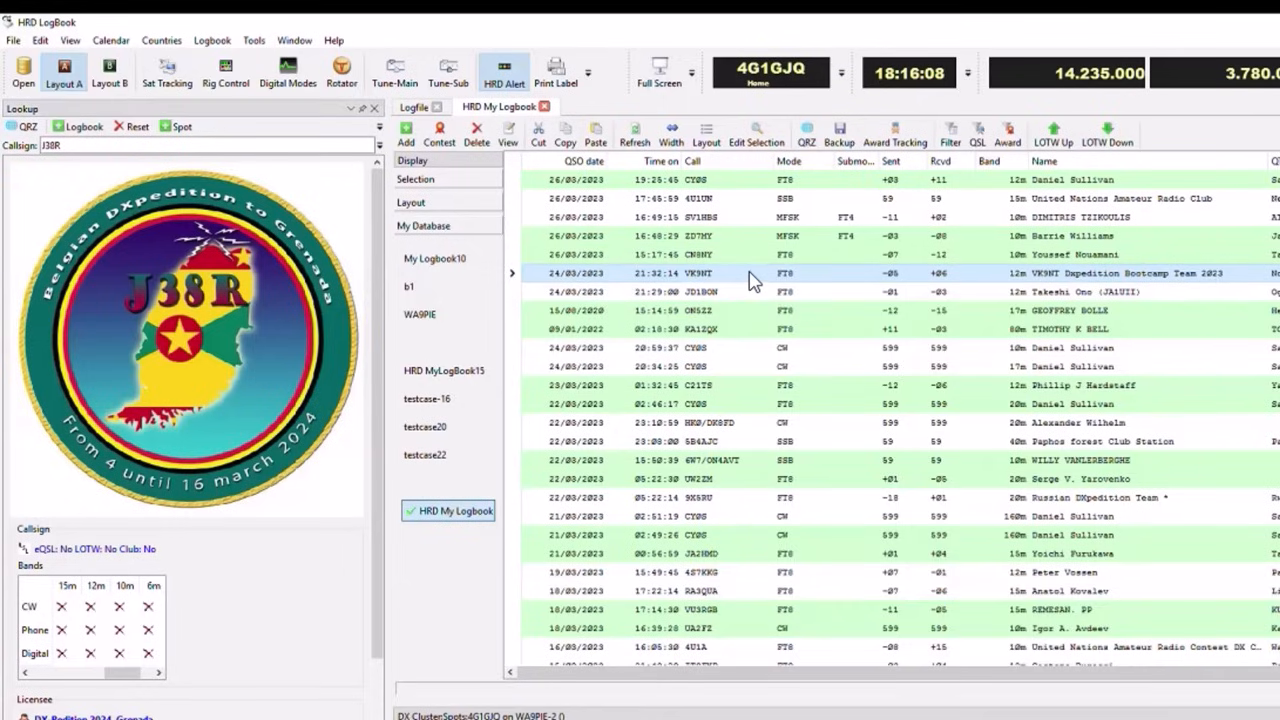
Step: Edit the VK9NT QSO and review its previous contacts and worked band/mode grid
double_click(680, 272)
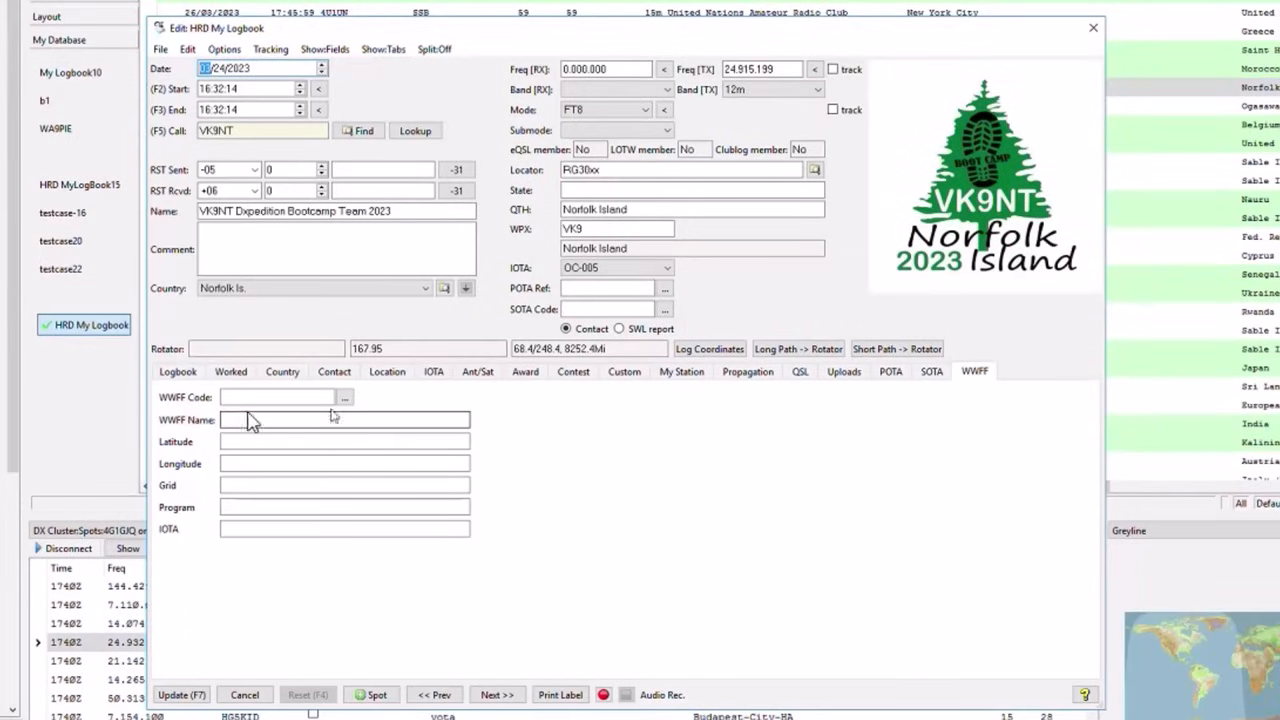
left_click(176, 370)
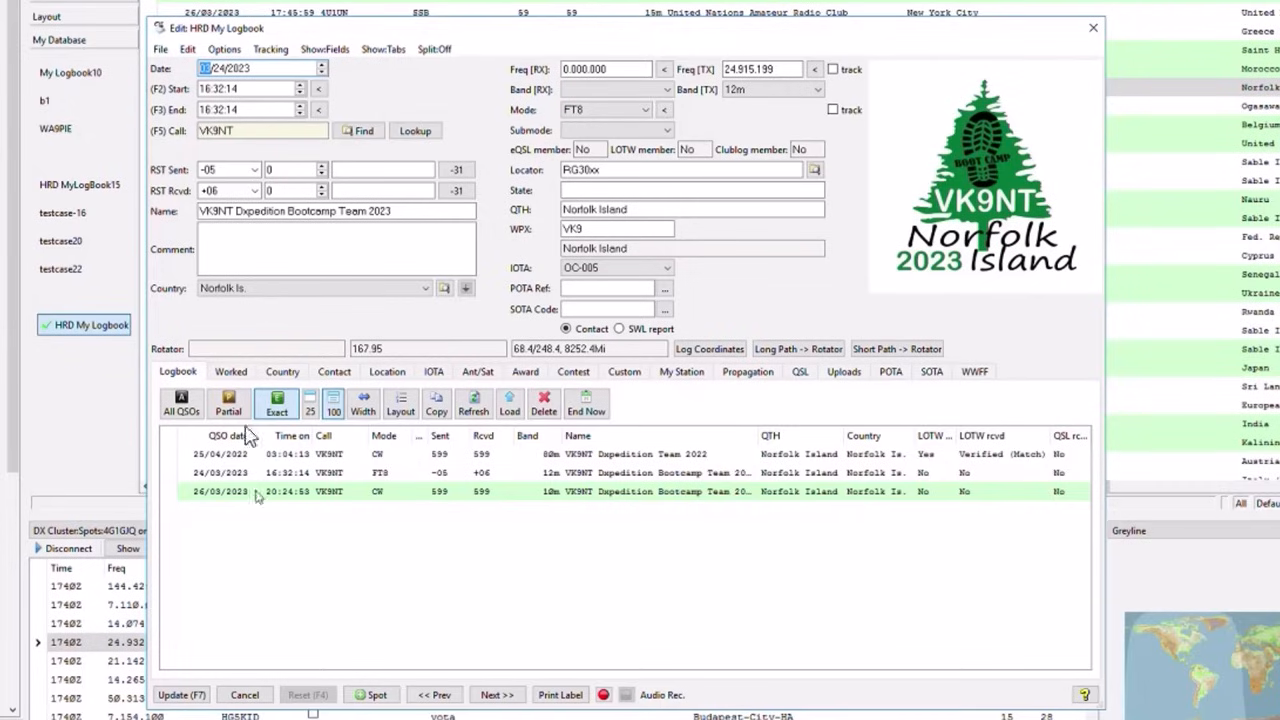
left_click(232, 370)
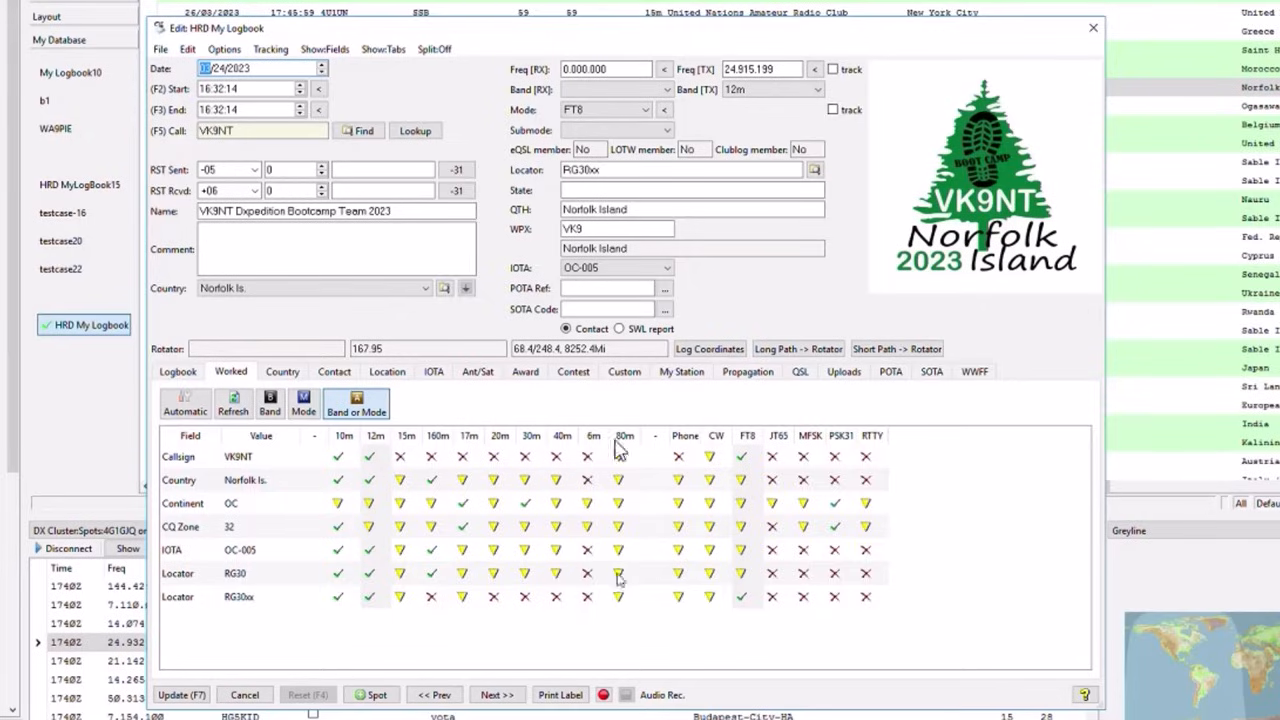
mouse_move(210, 472)
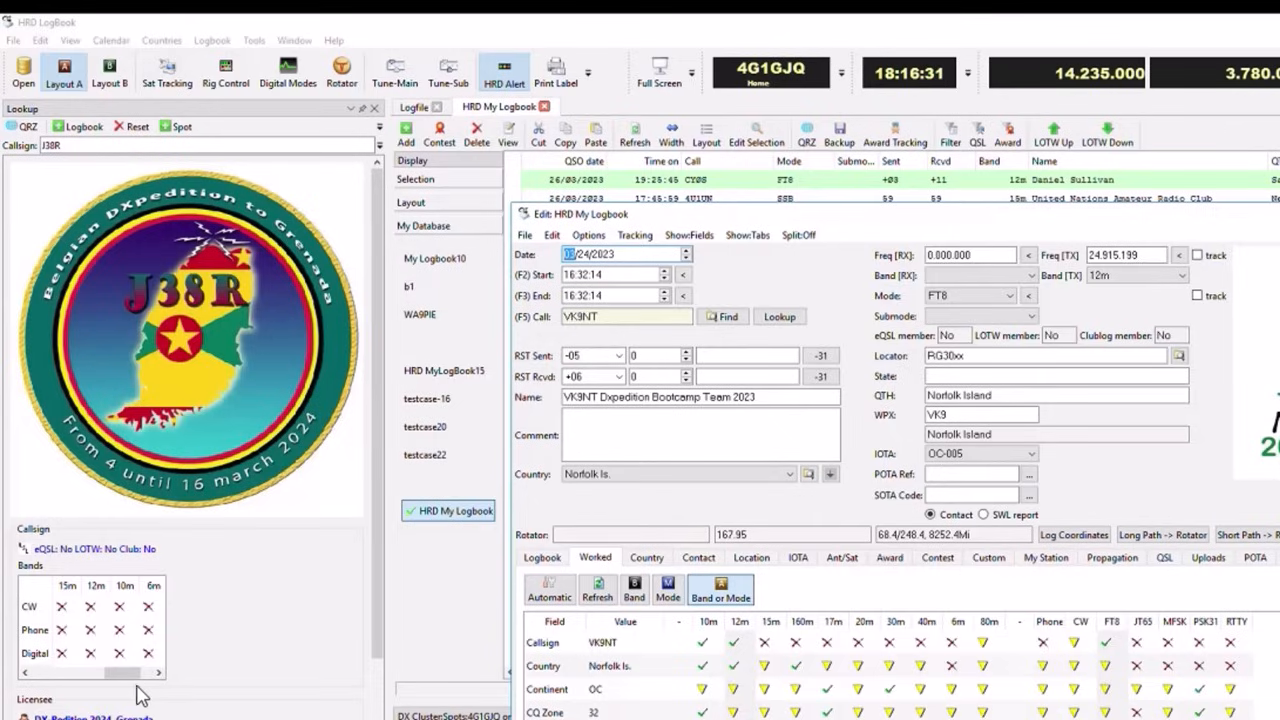
mouse_move(136, 658)
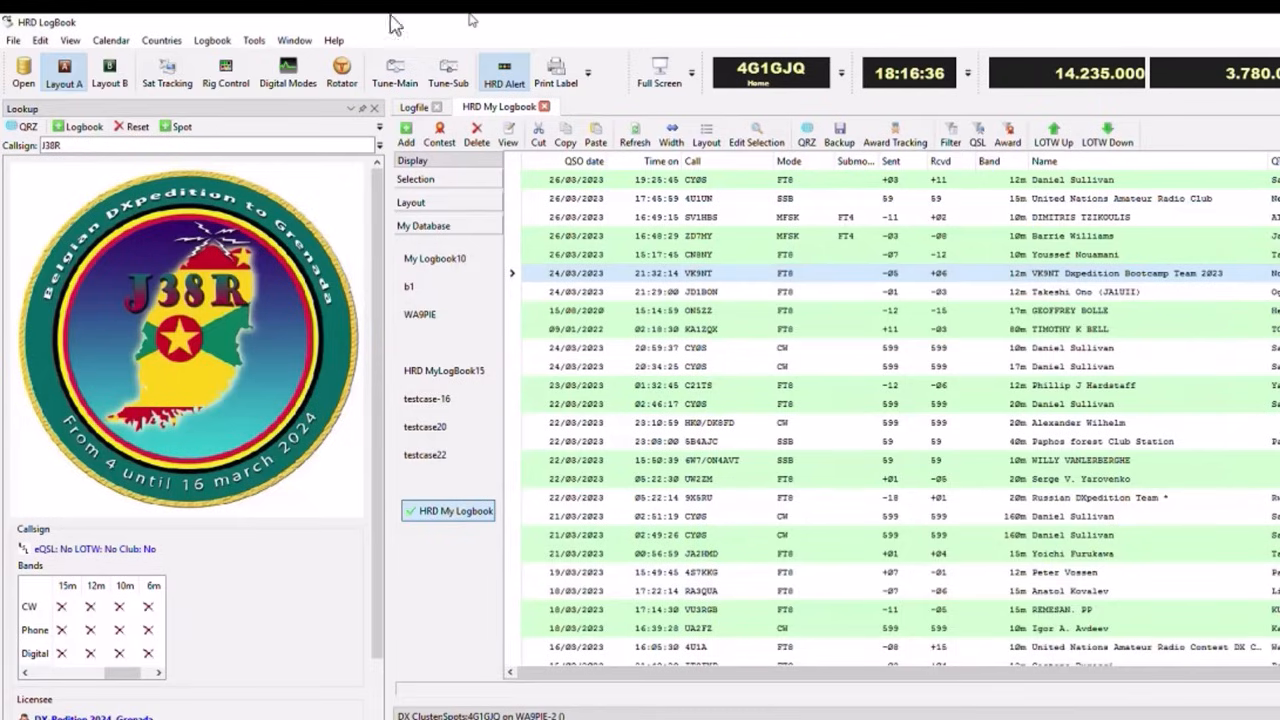
mouse_move(148, 144)
type("VK9NT")
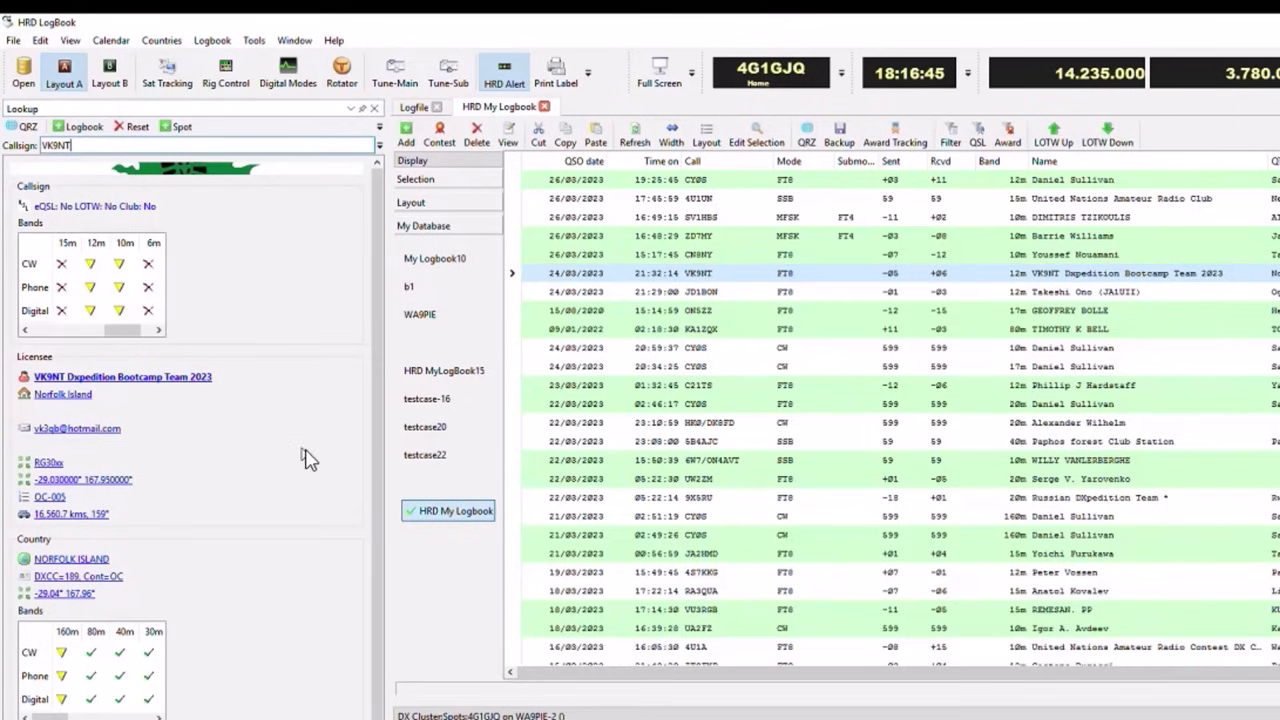
mouse_move(296, 496)
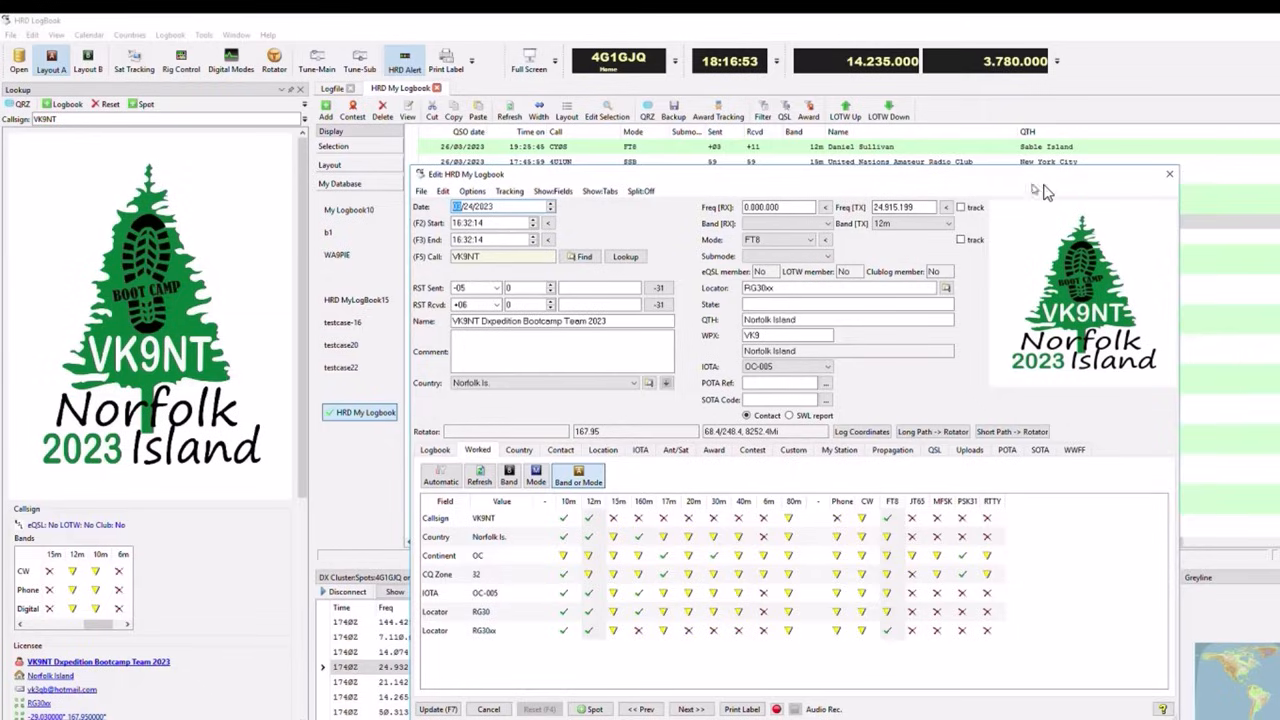
mouse_move(144, 628)
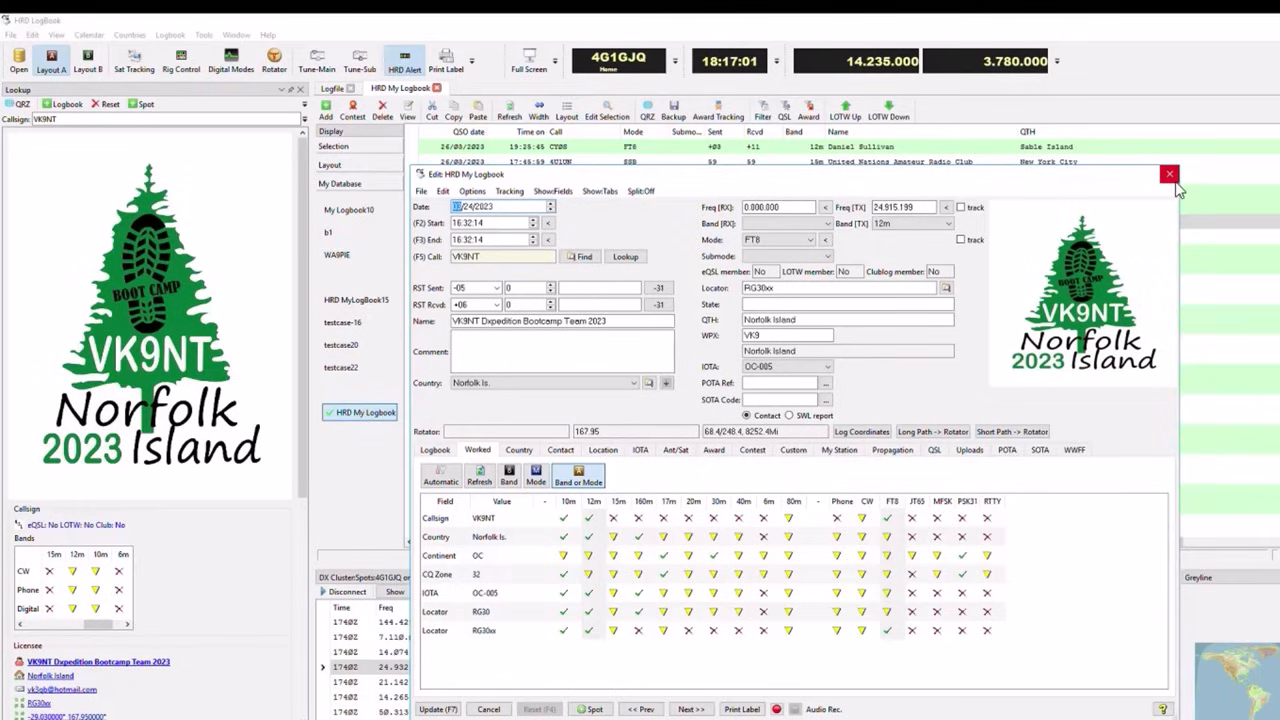
mouse_move(1170, 174)
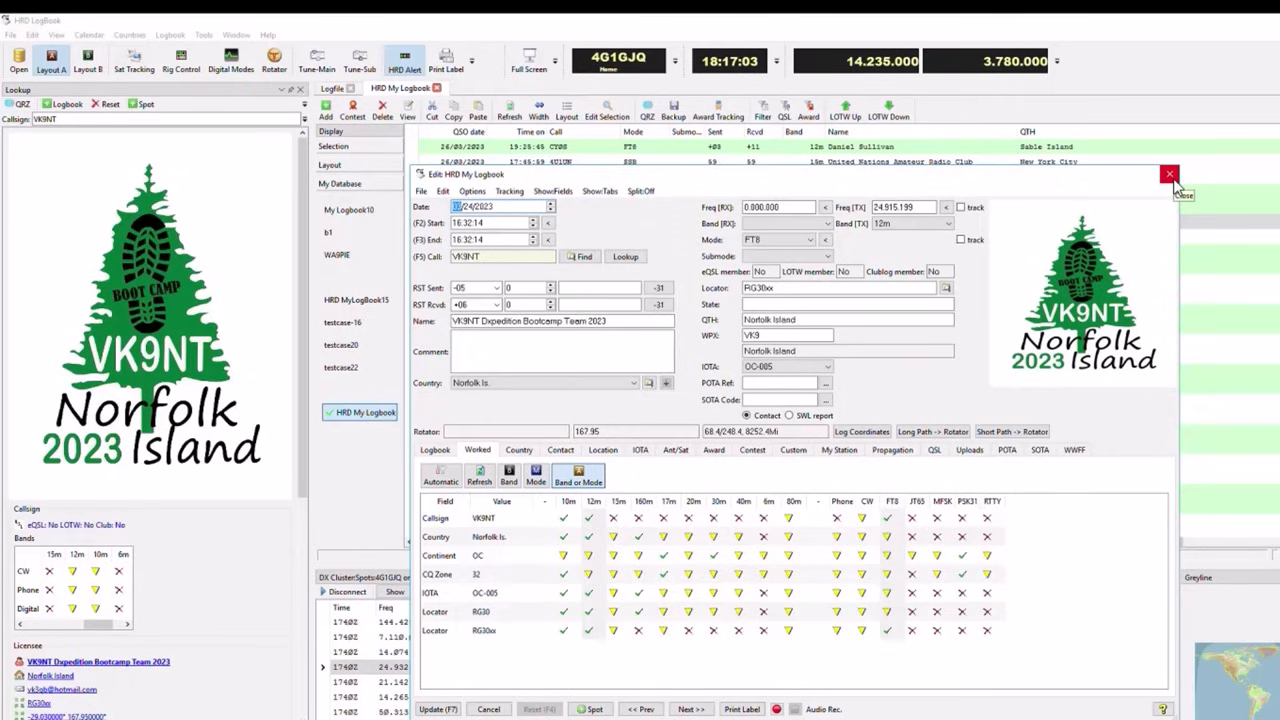
mouse_move(884, 396)
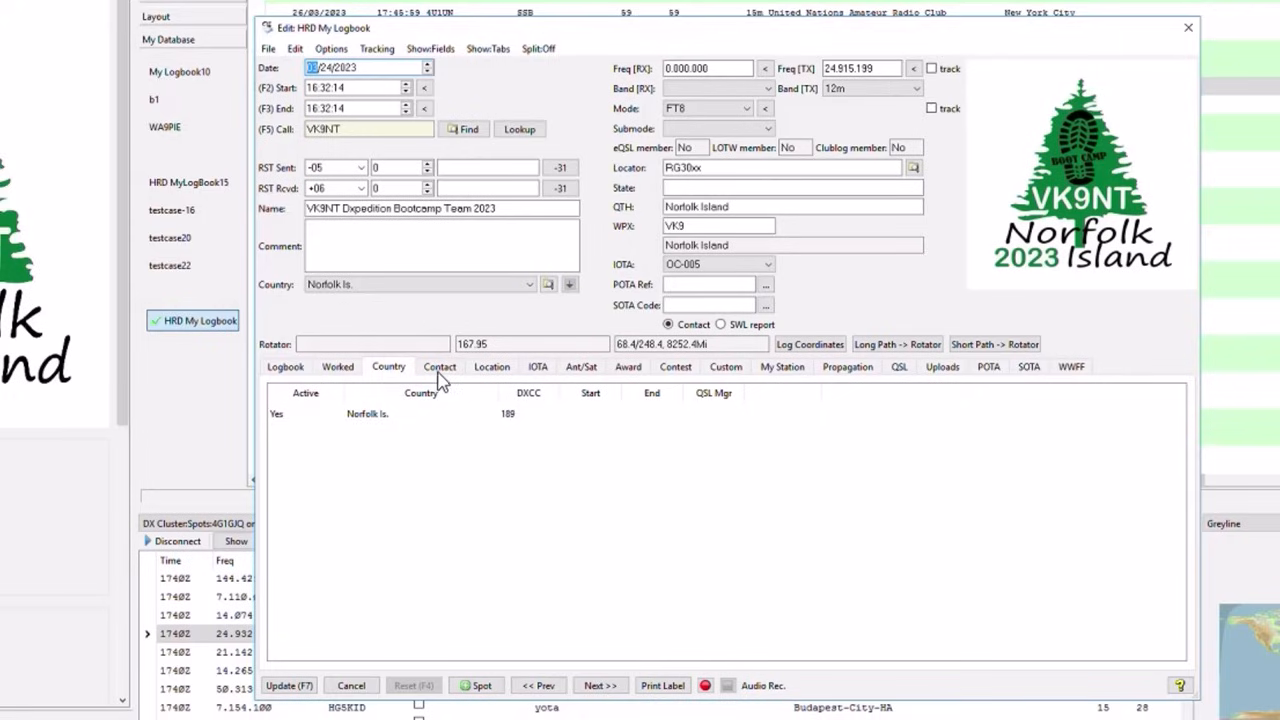
Step: Step through the Contact, Ant/Sat, Custom and My Station detail pages of the VK9NT QSO
left_click(440, 366)
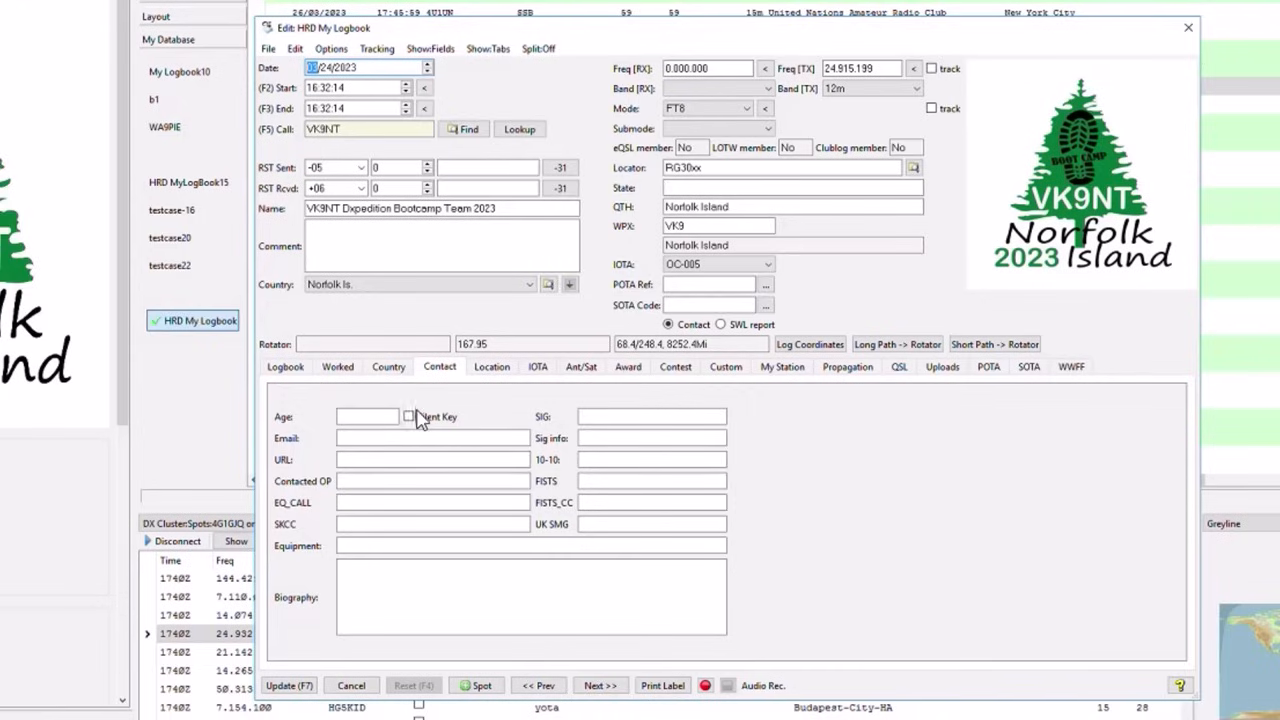
left_click(492, 366)
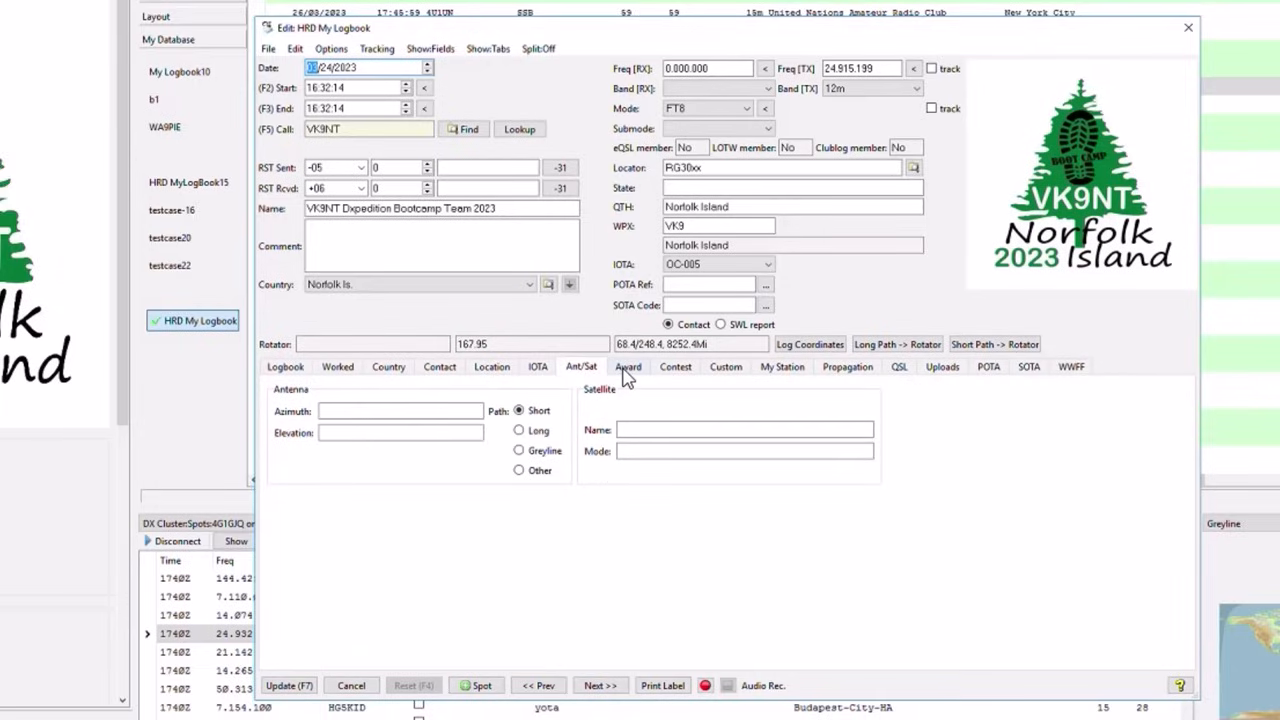
left_click(724, 366)
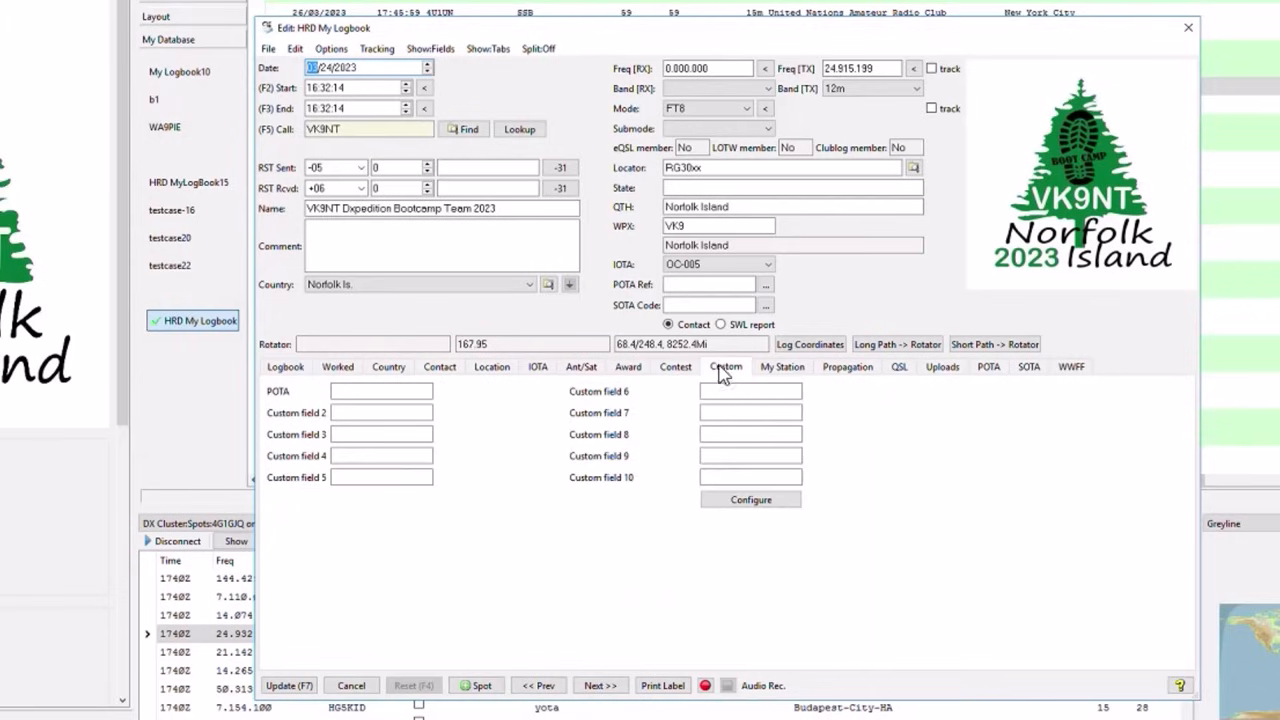
mouse_move(782, 366)
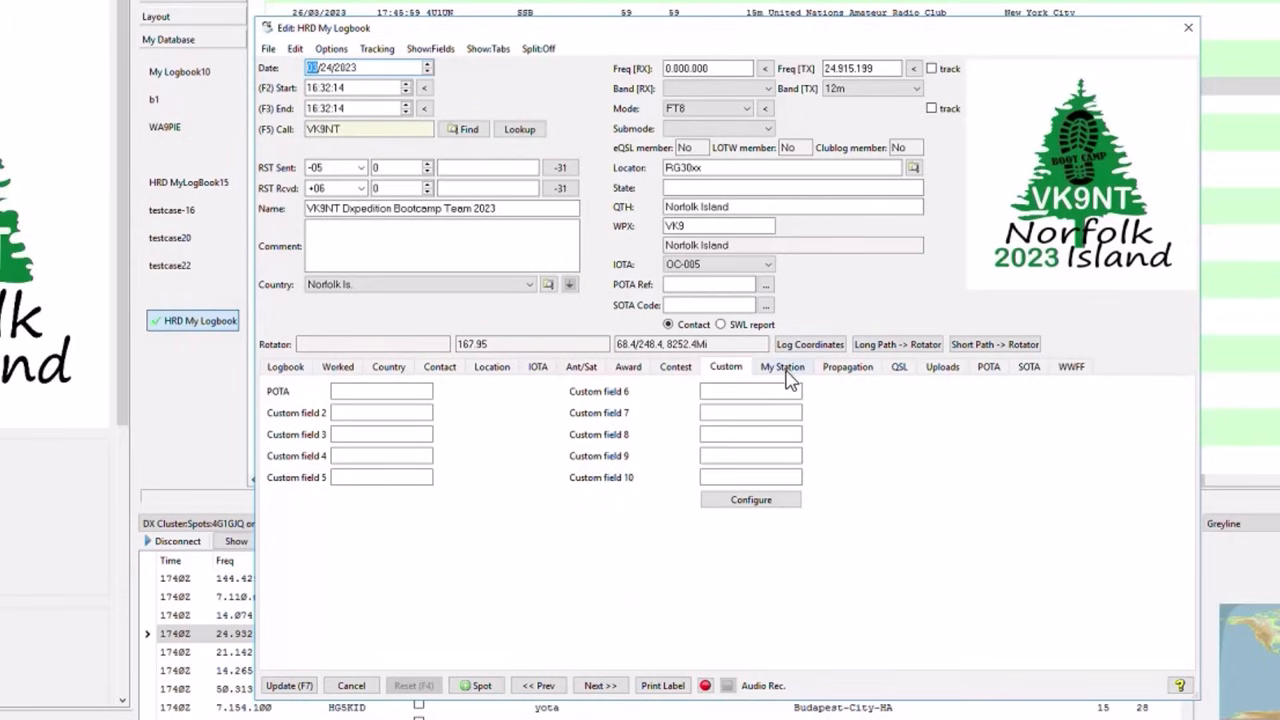
left_click(782, 366)
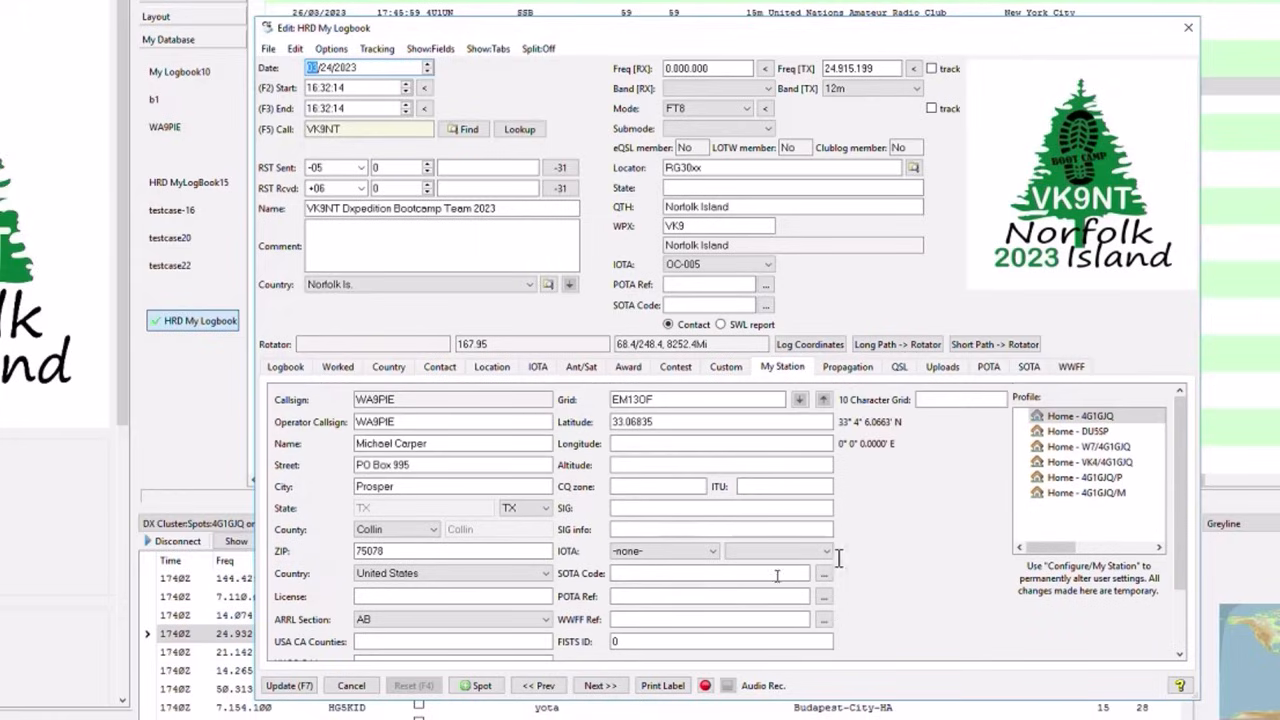
mouse_move(924, 550)
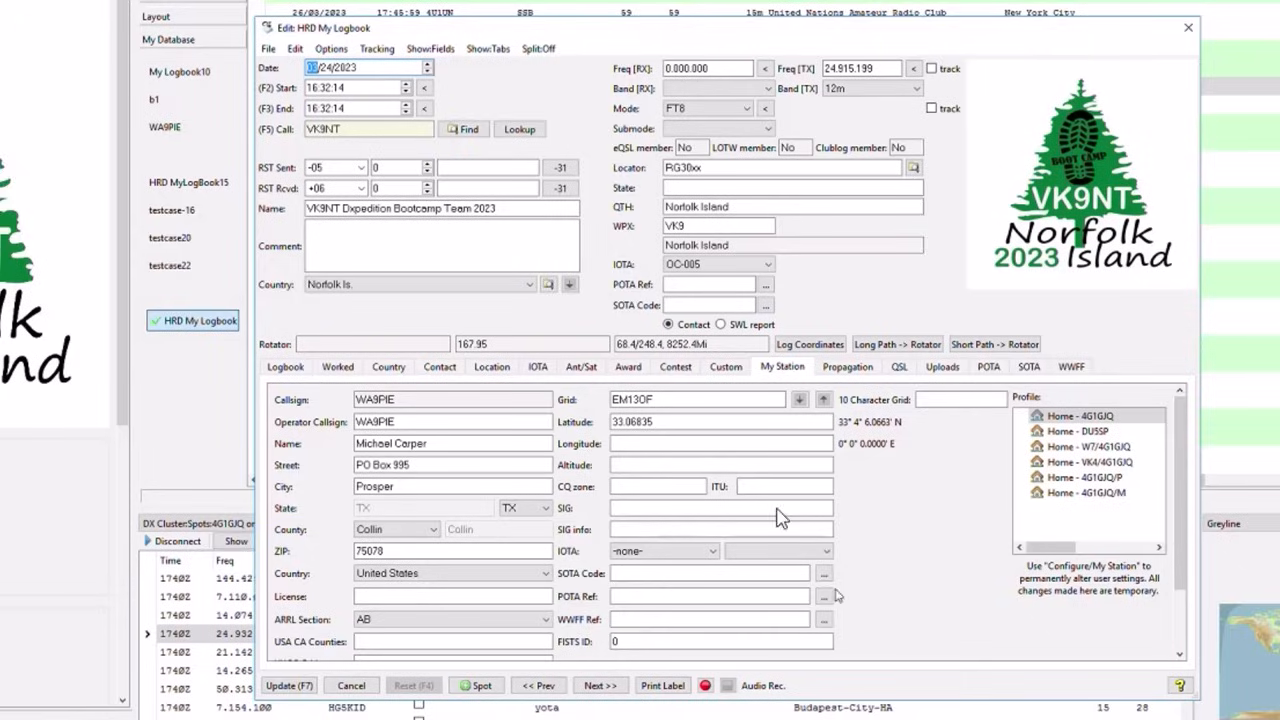
Step: Show the propagation conditions recorded with the VK9NT contact
left_click(848, 366)
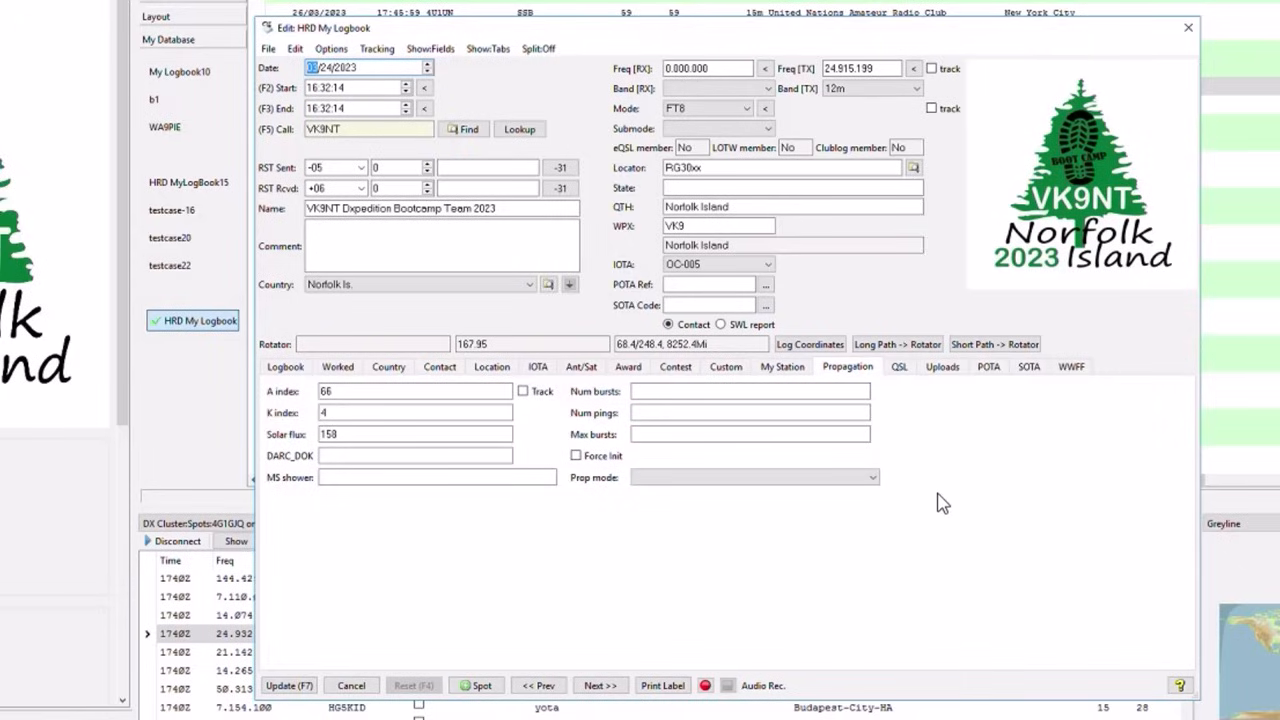
mouse_move(610, 664)
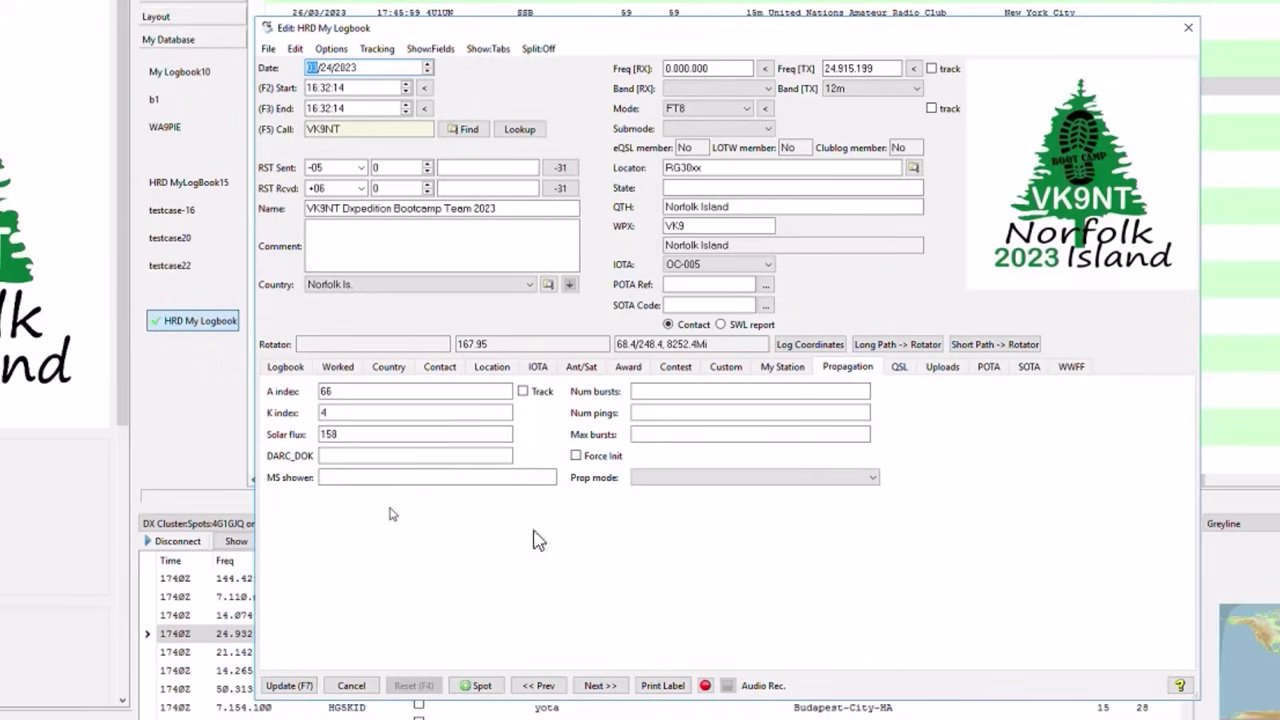
Step: Show the QSL sent/received status page for the VK9NT contact
left_click(898, 366)
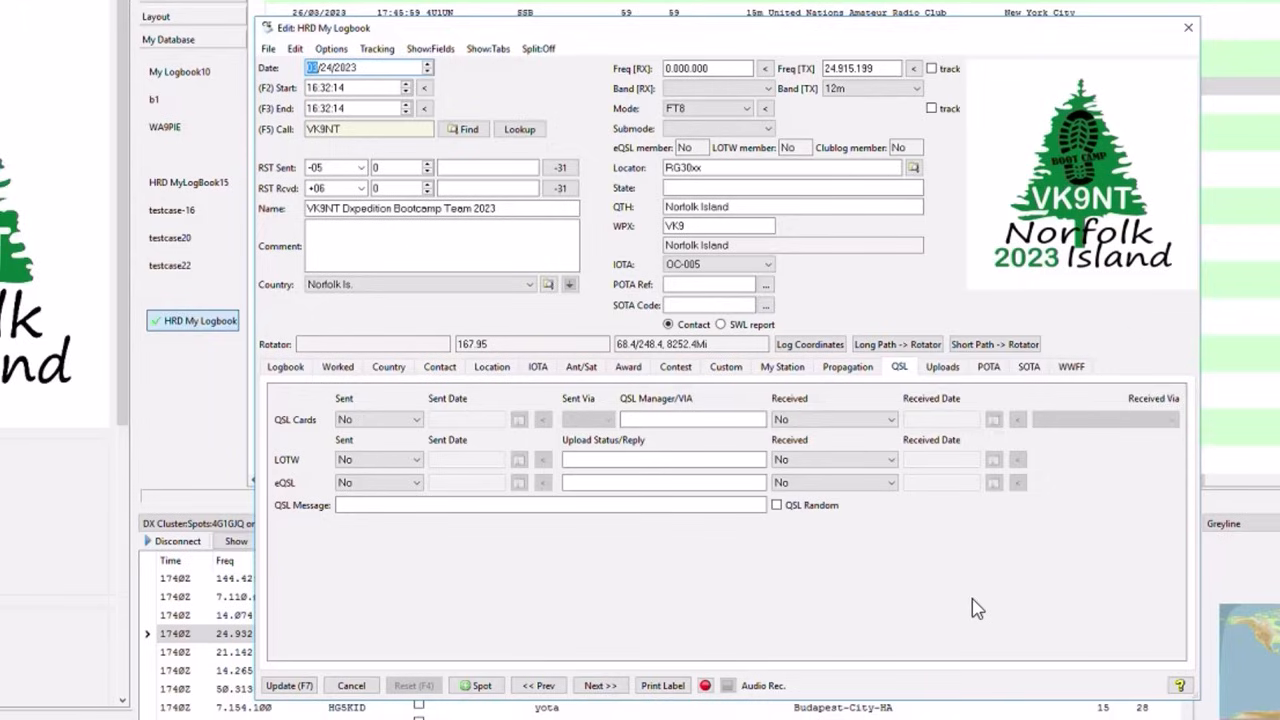
mouse_move(528, 624)
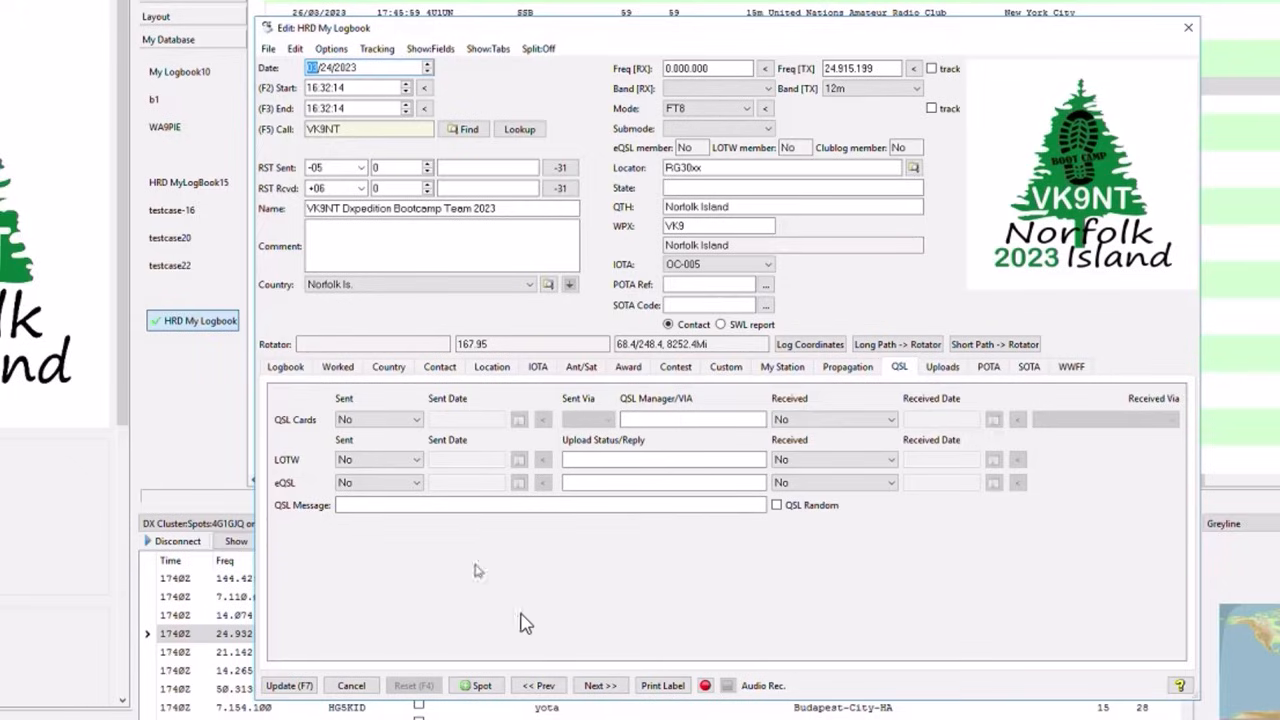
mouse_move(776, 568)
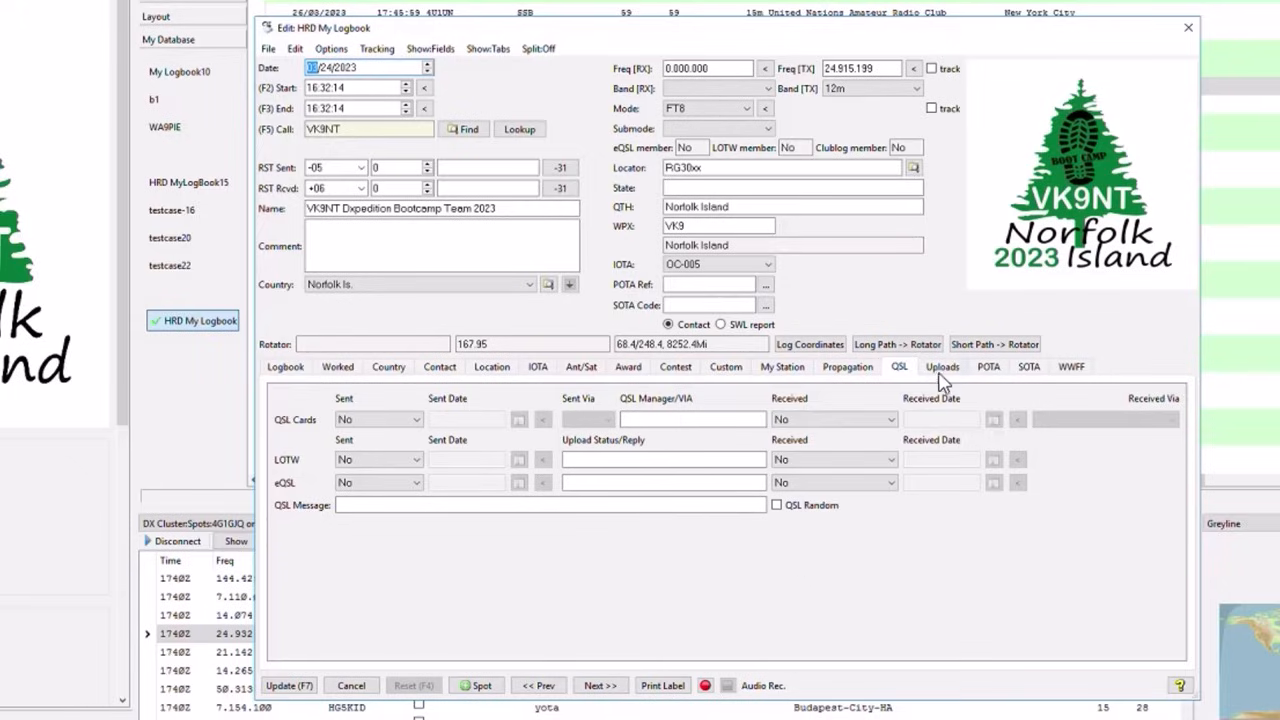
Step: View the upload status, then filter the POTA park picker to references matching K-0007
left_click(942, 366)
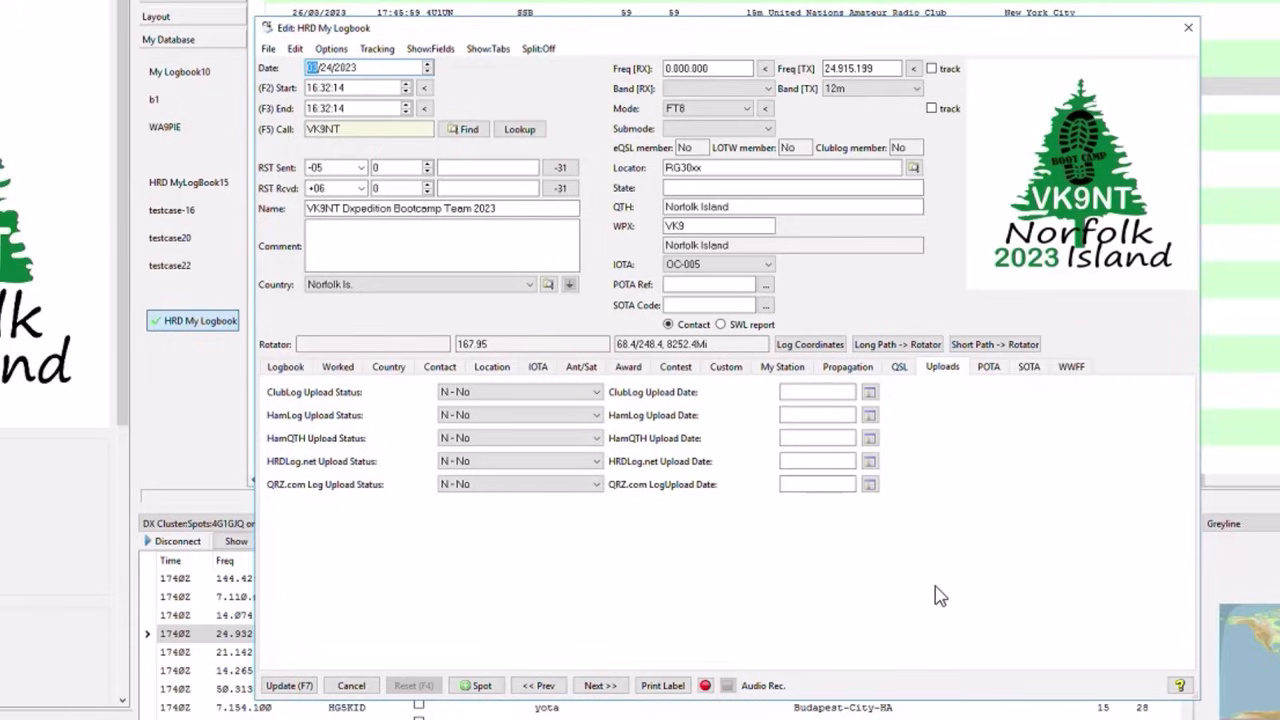
mouse_move(936, 600)
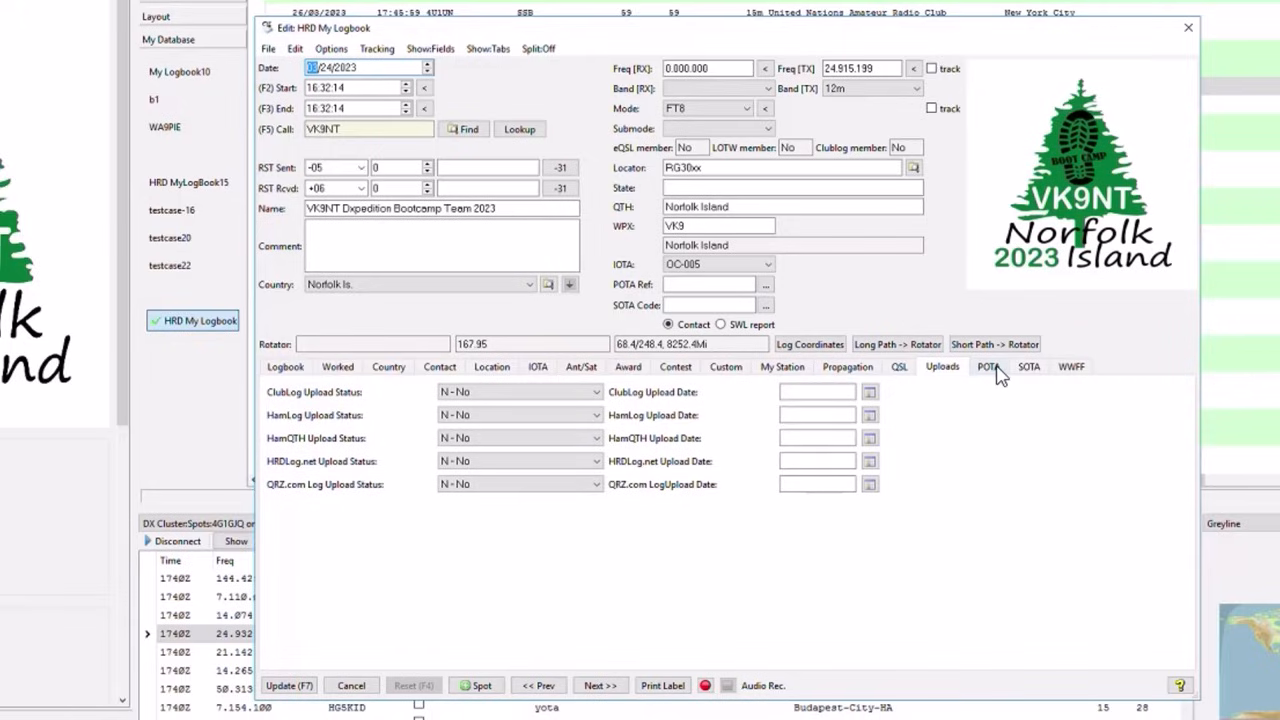
left_click(988, 366)
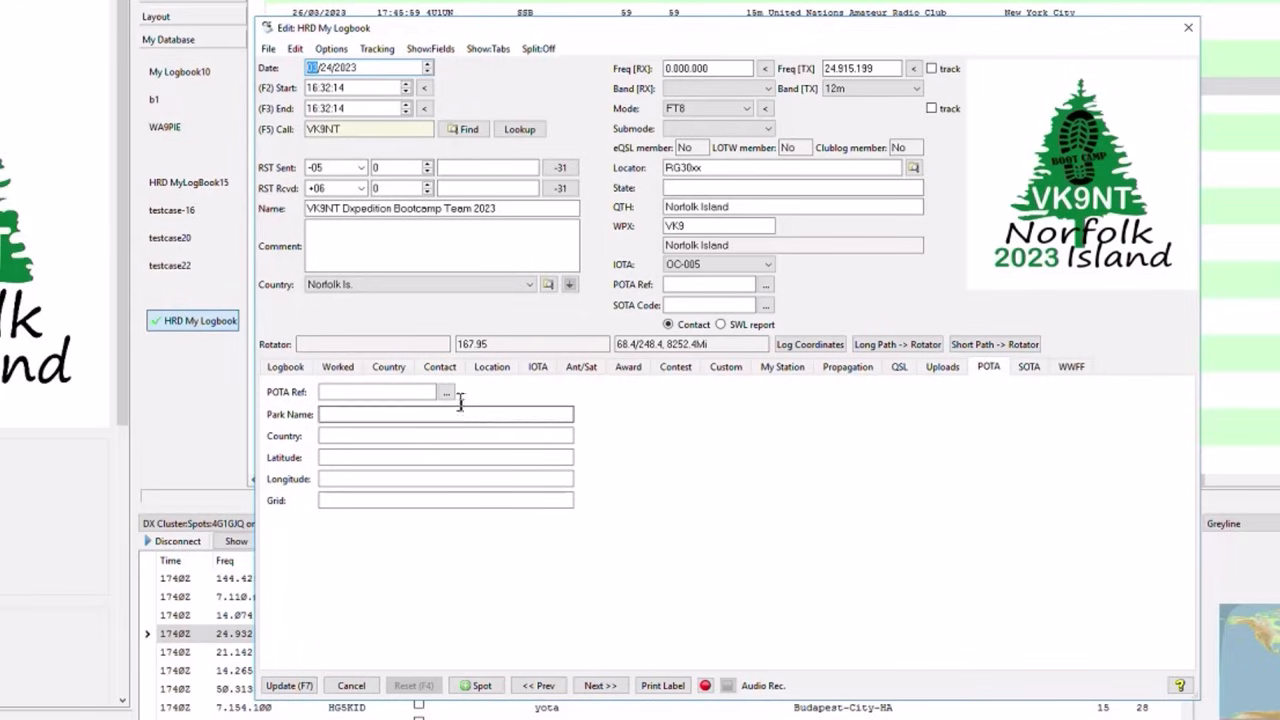
left_click(446, 390)
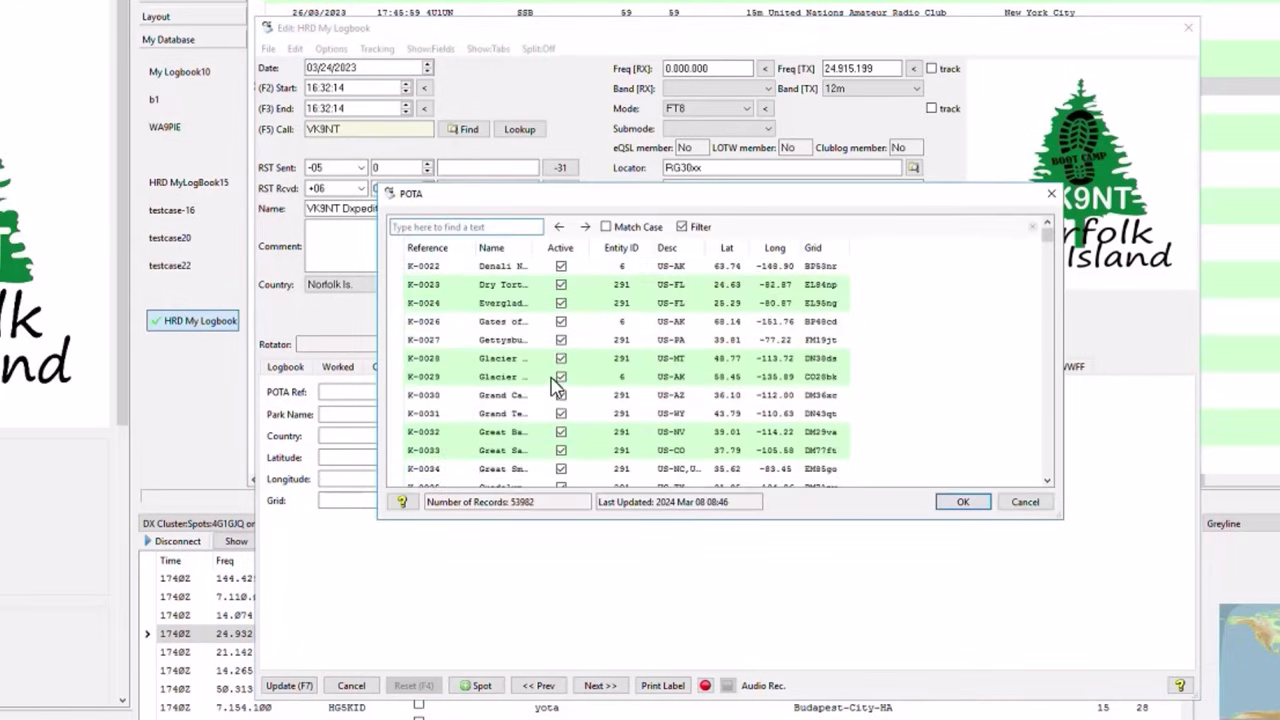
scroll("down", 3)
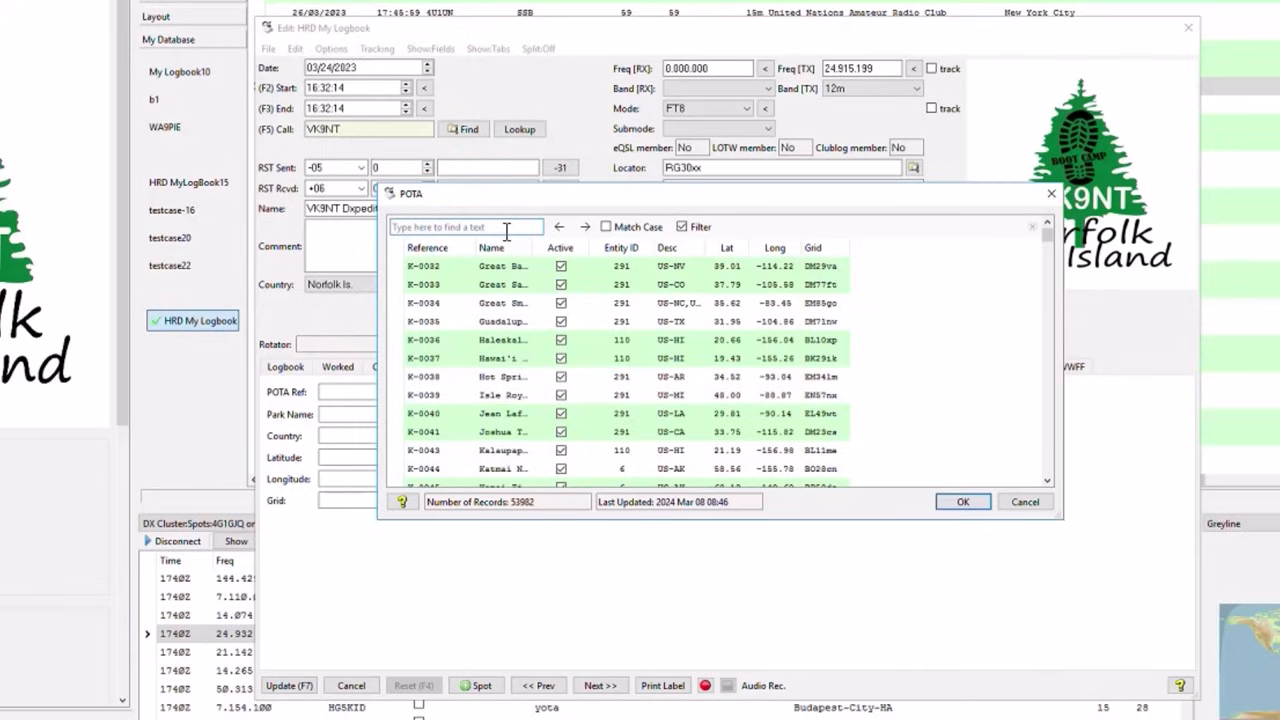
type("k-0007")
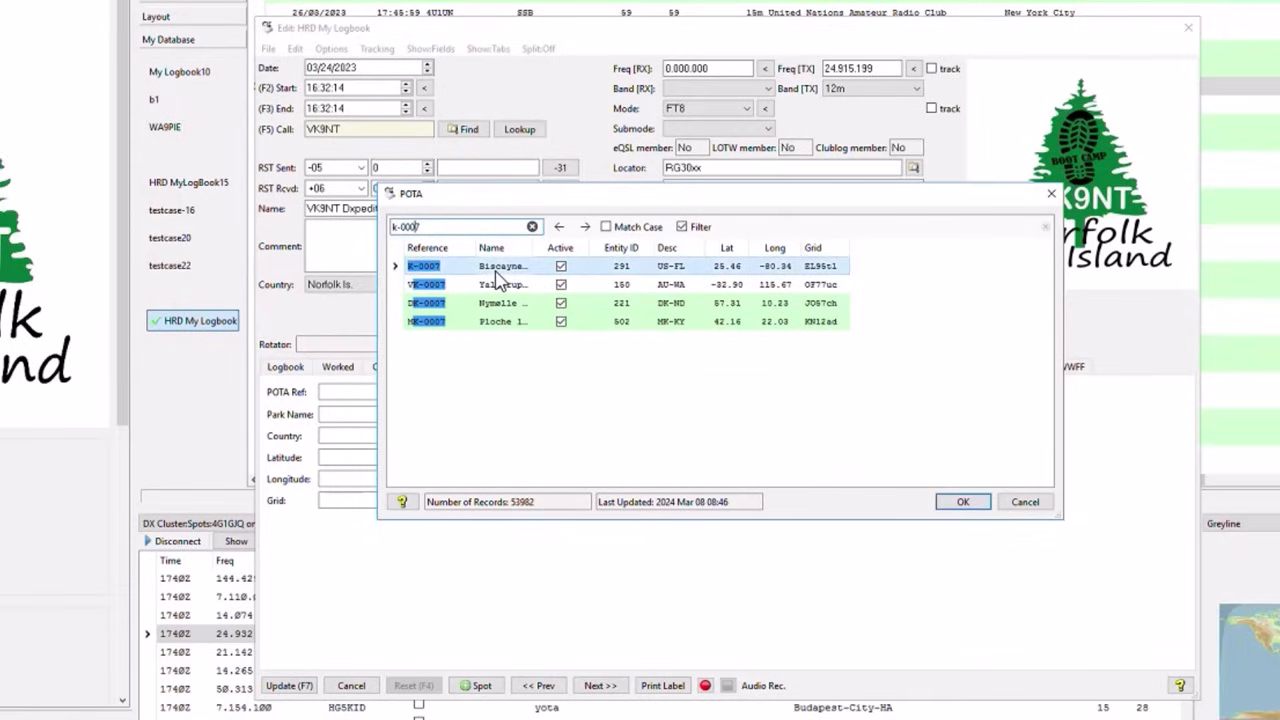
Step: Accept K-0007 Biscayne Bay National Park, check the WWFF page, and review the POTA details
left_click(962, 500)
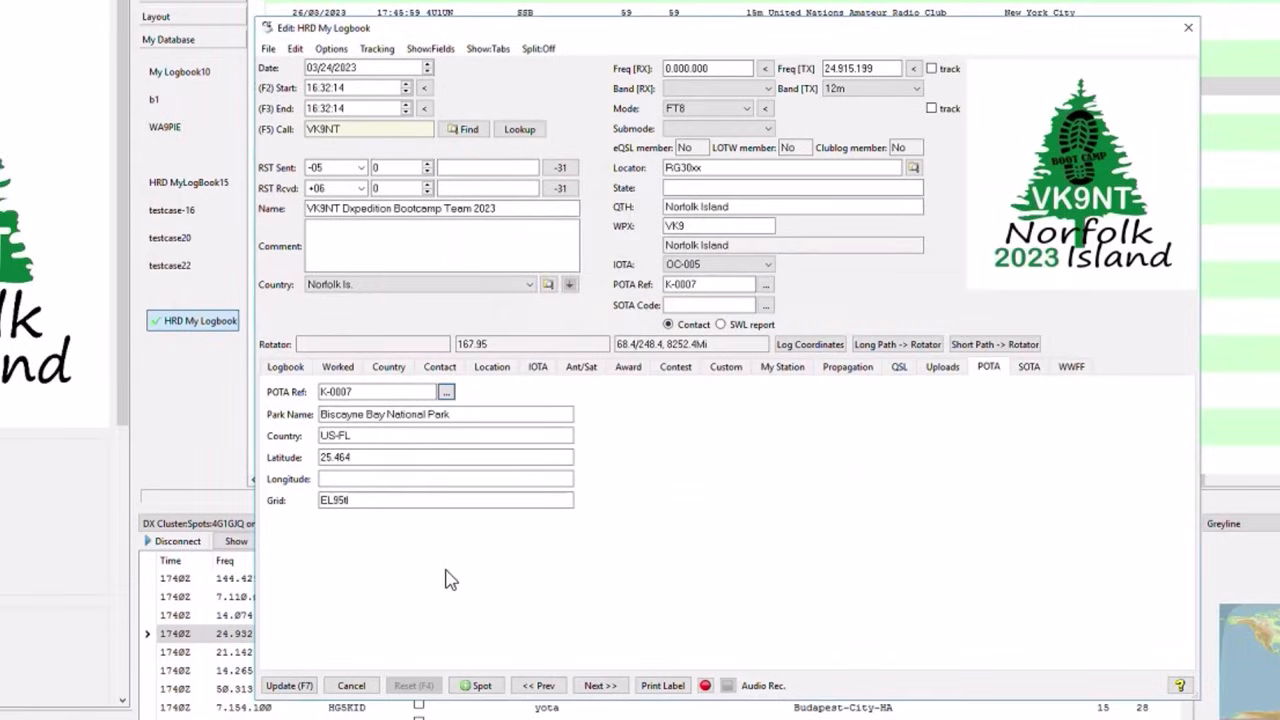
mouse_move(484, 656)
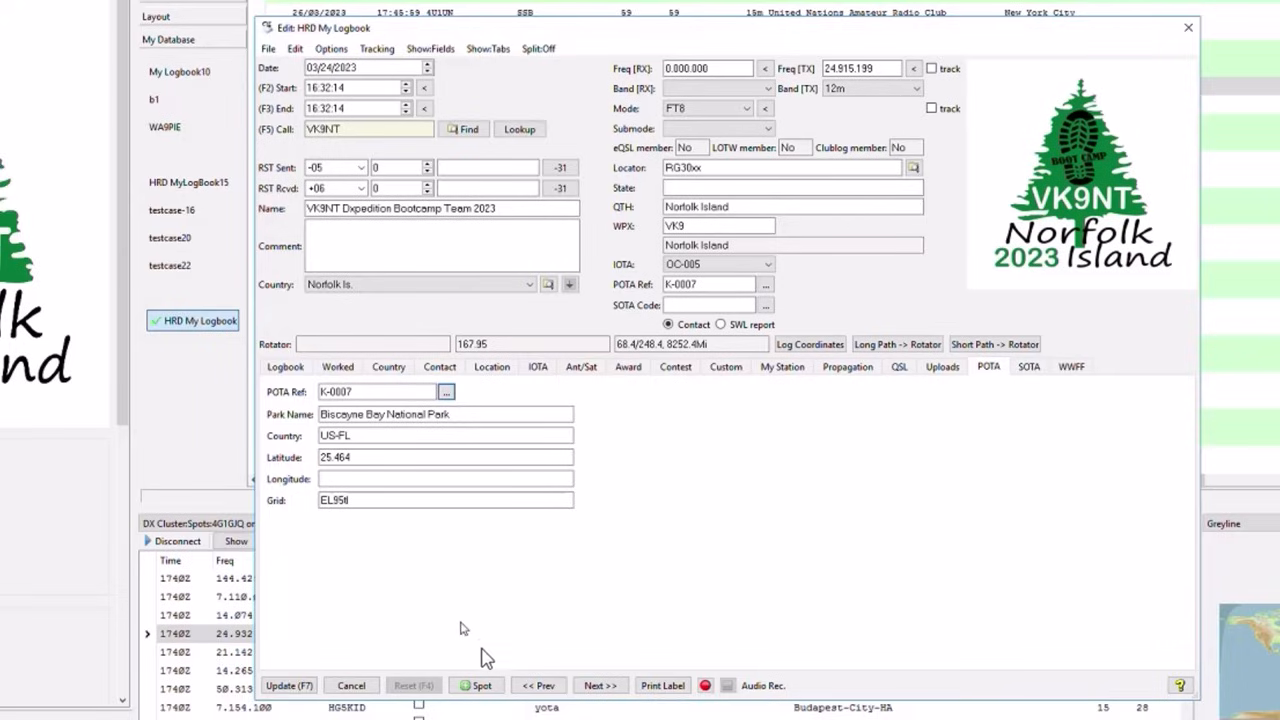
mouse_move(986, 386)
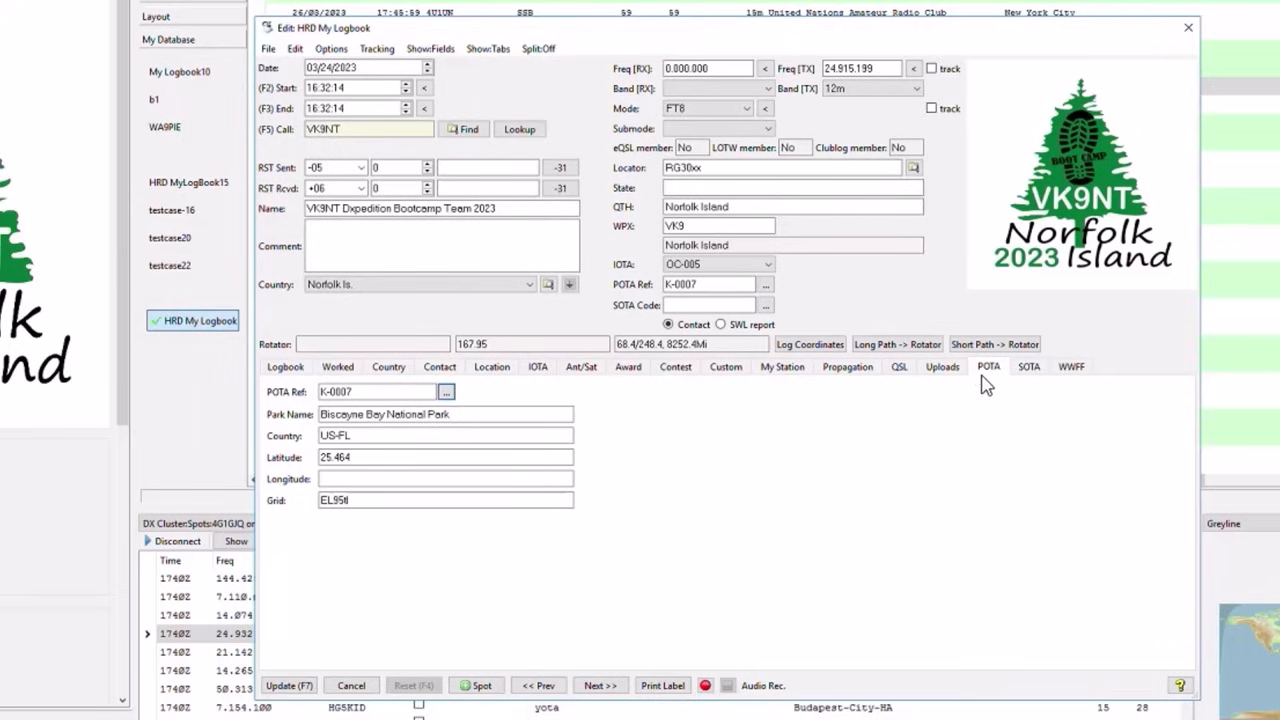
left_click(1070, 366)
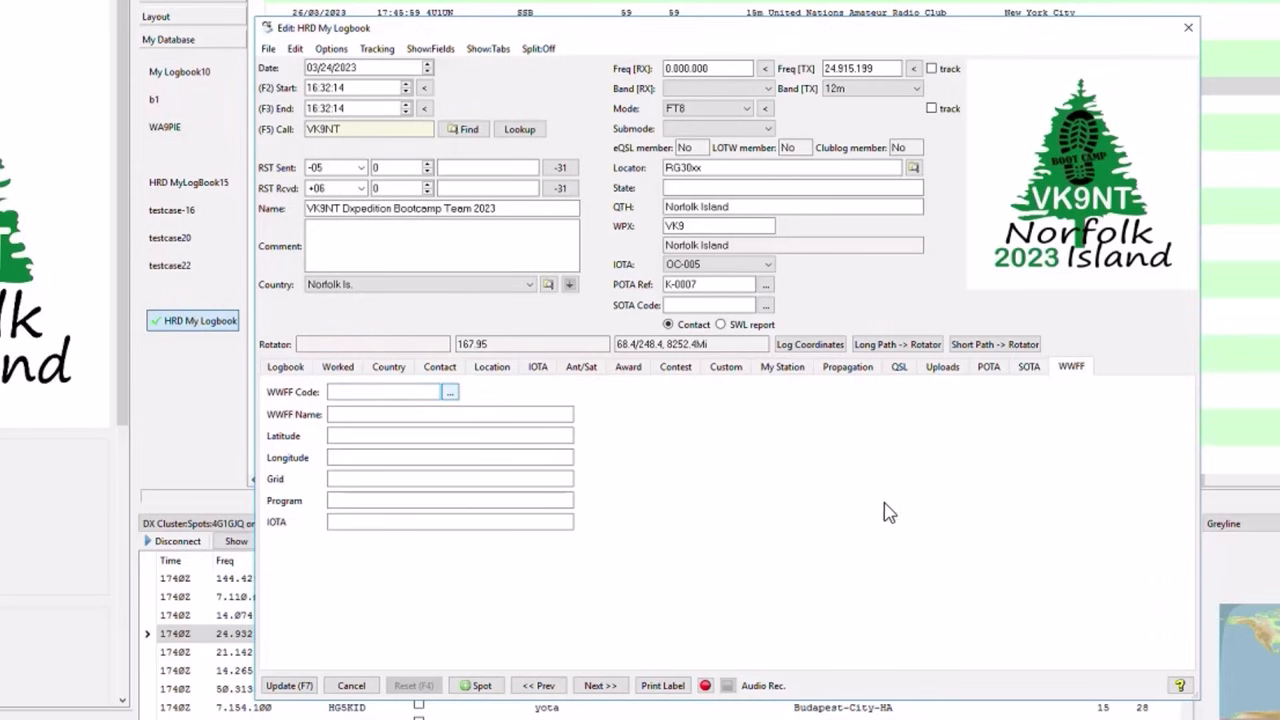
left_click(450, 390)
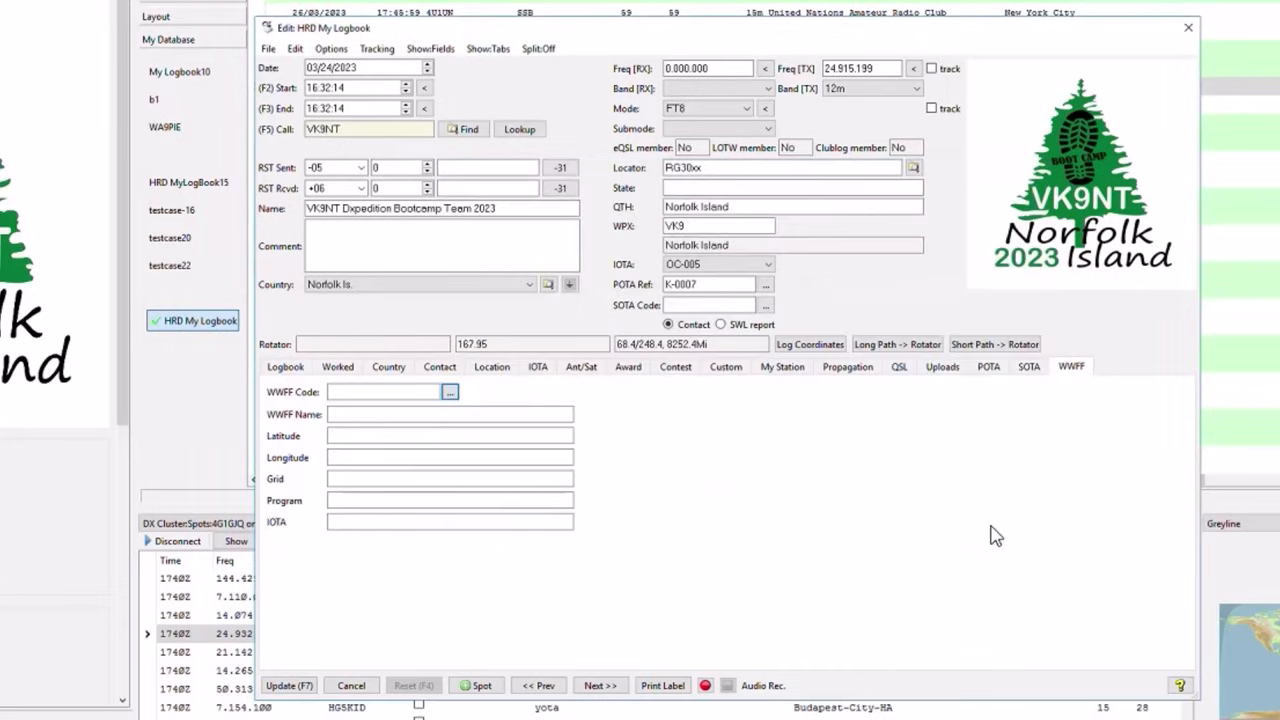
left_click(988, 366)
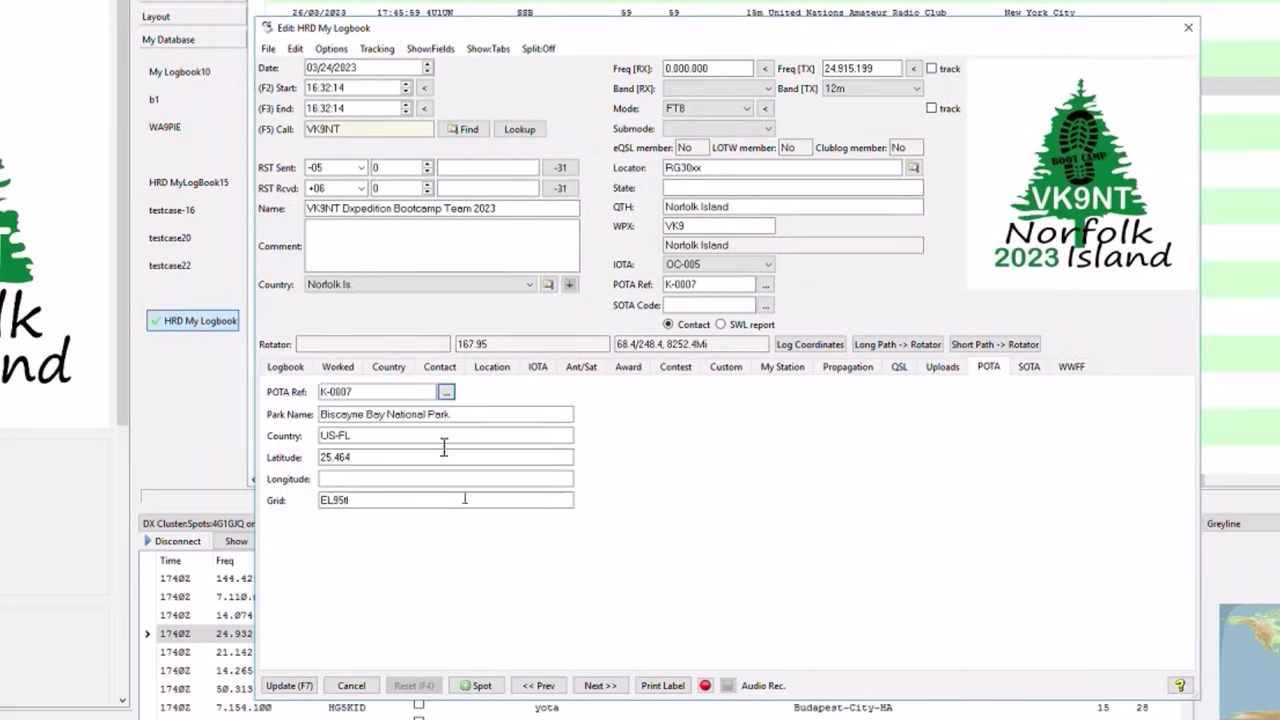
left_click(446, 390)
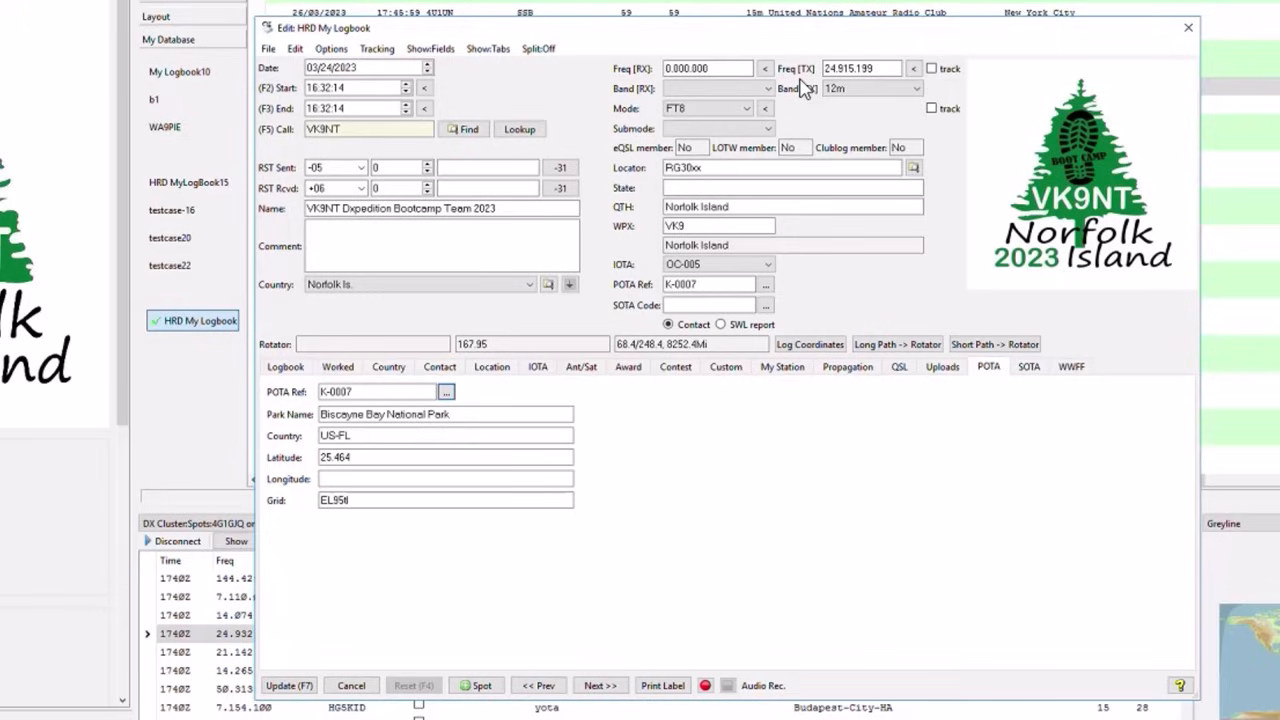
mouse_move(956, 300)
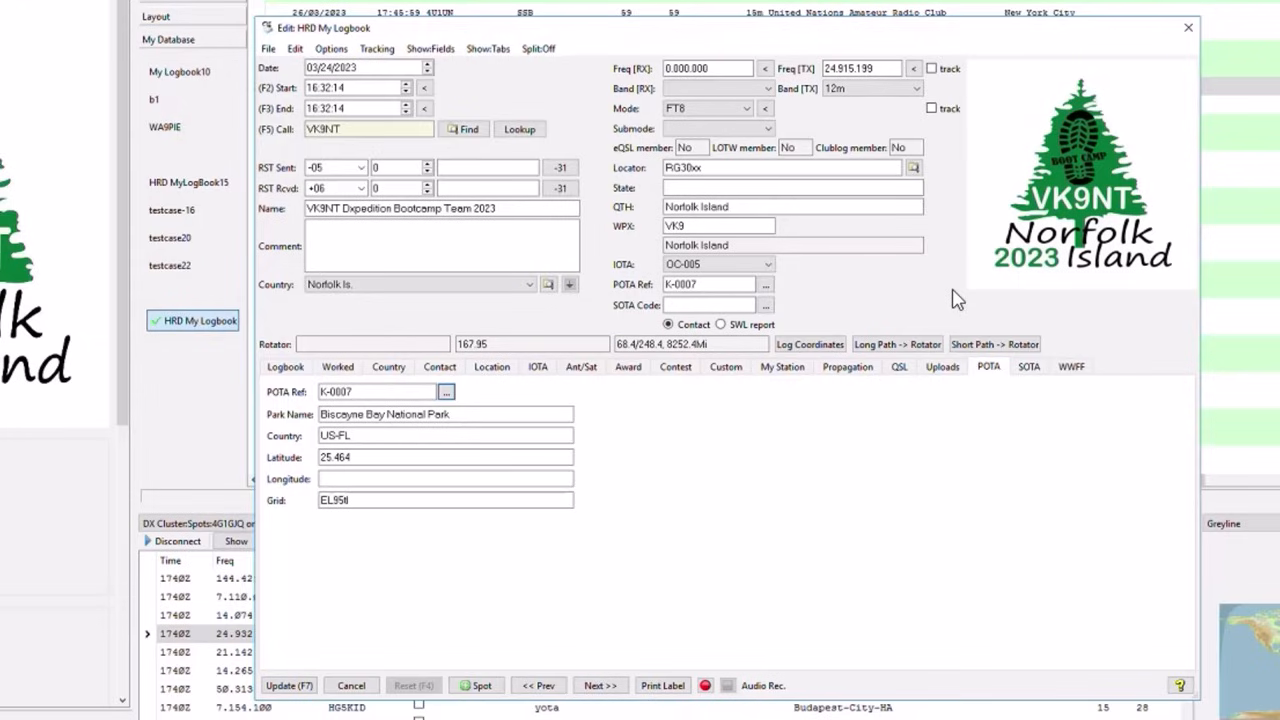
mouse_move(980, 160)
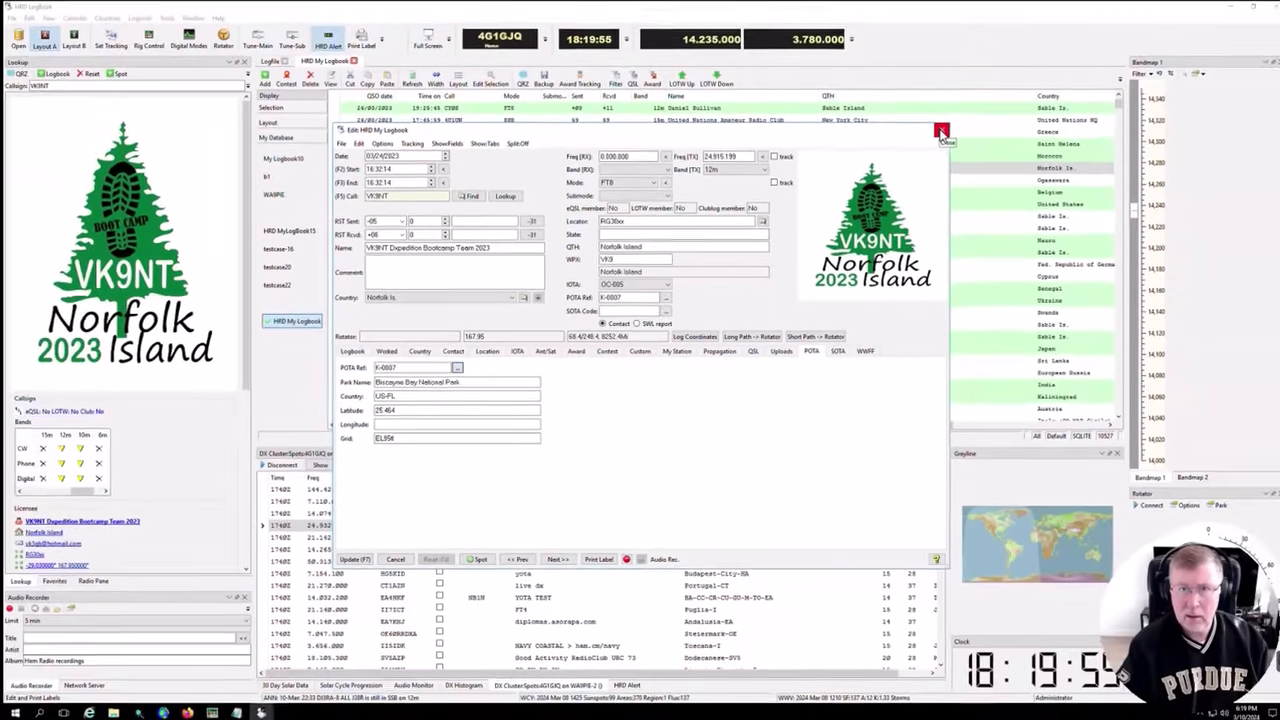
Step: Close the Edit QSO window and bring up Tools > Configure > My Station
left_click(940, 132)
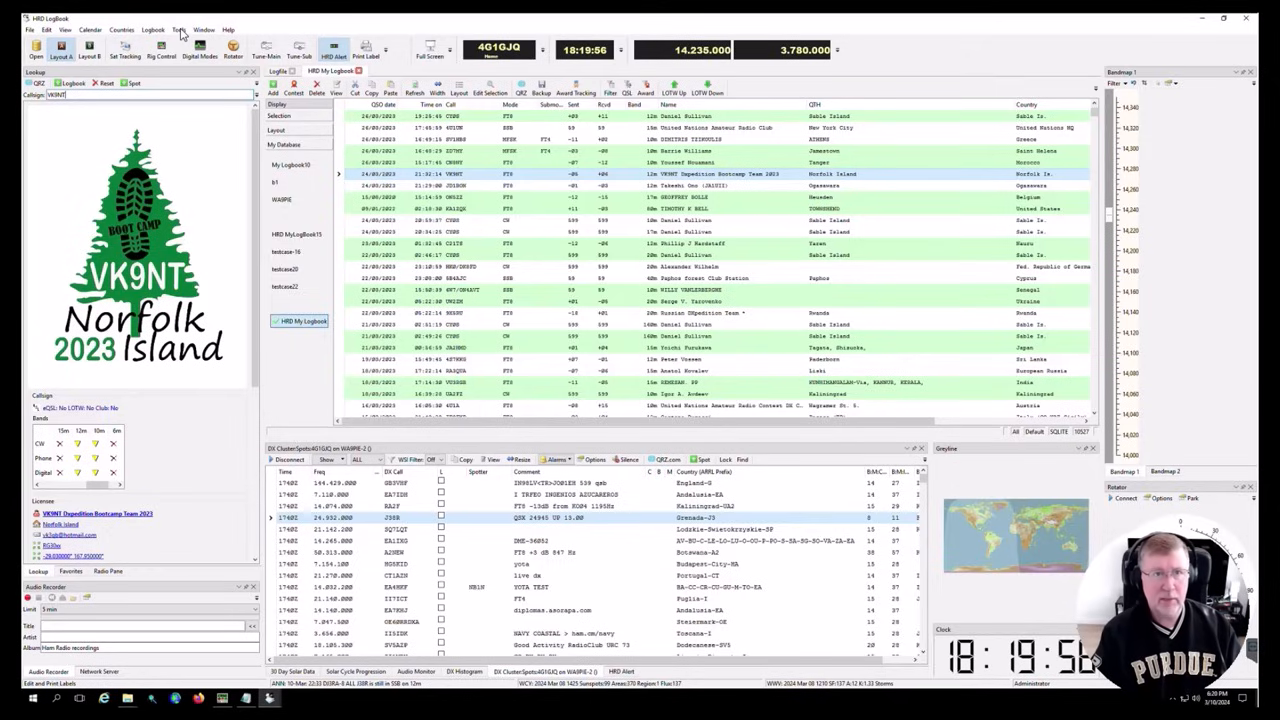
left_click(180, 30)
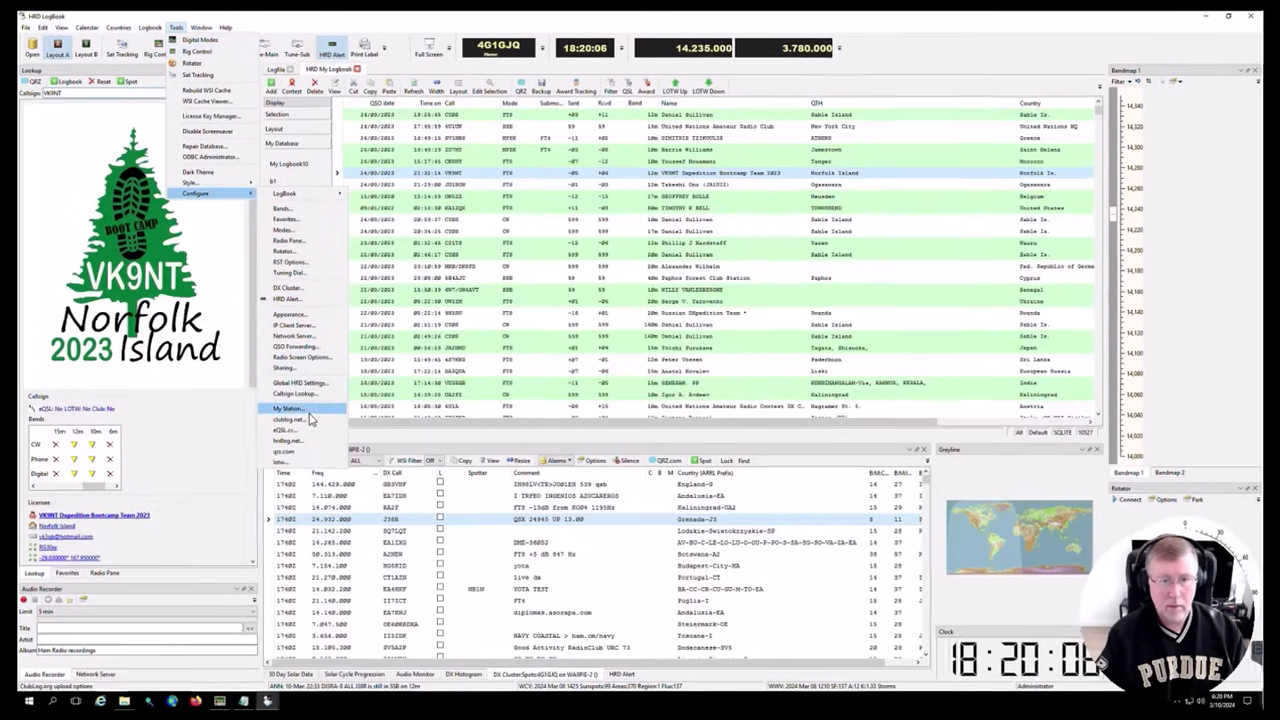
left_click(288, 408)
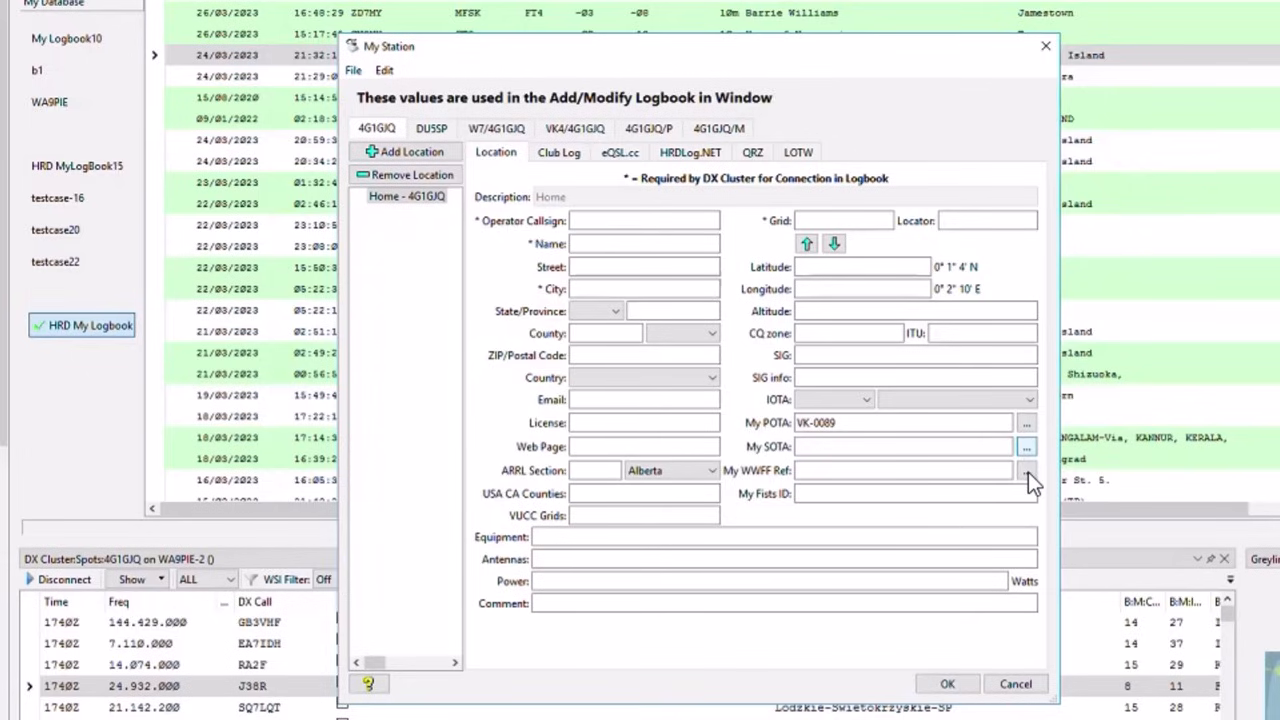
left_click(1026, 448)
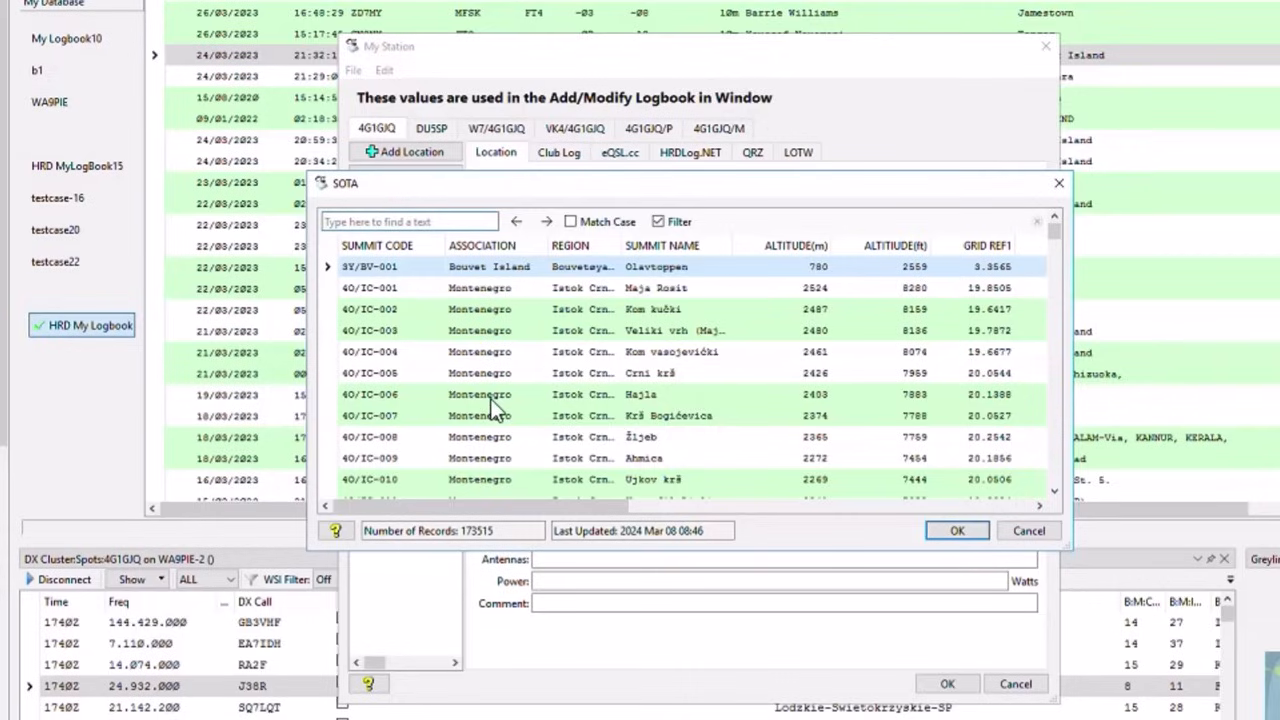
mouse_move(724, 376)
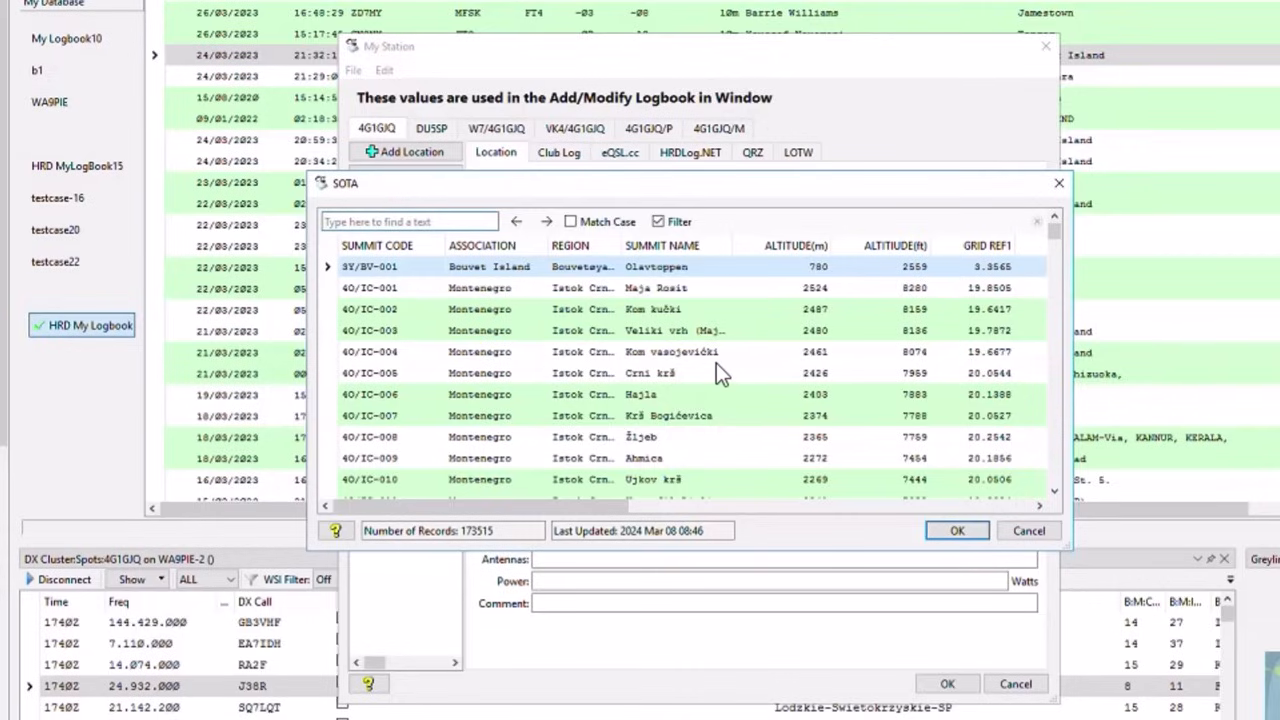
mouse_move(864, 504)
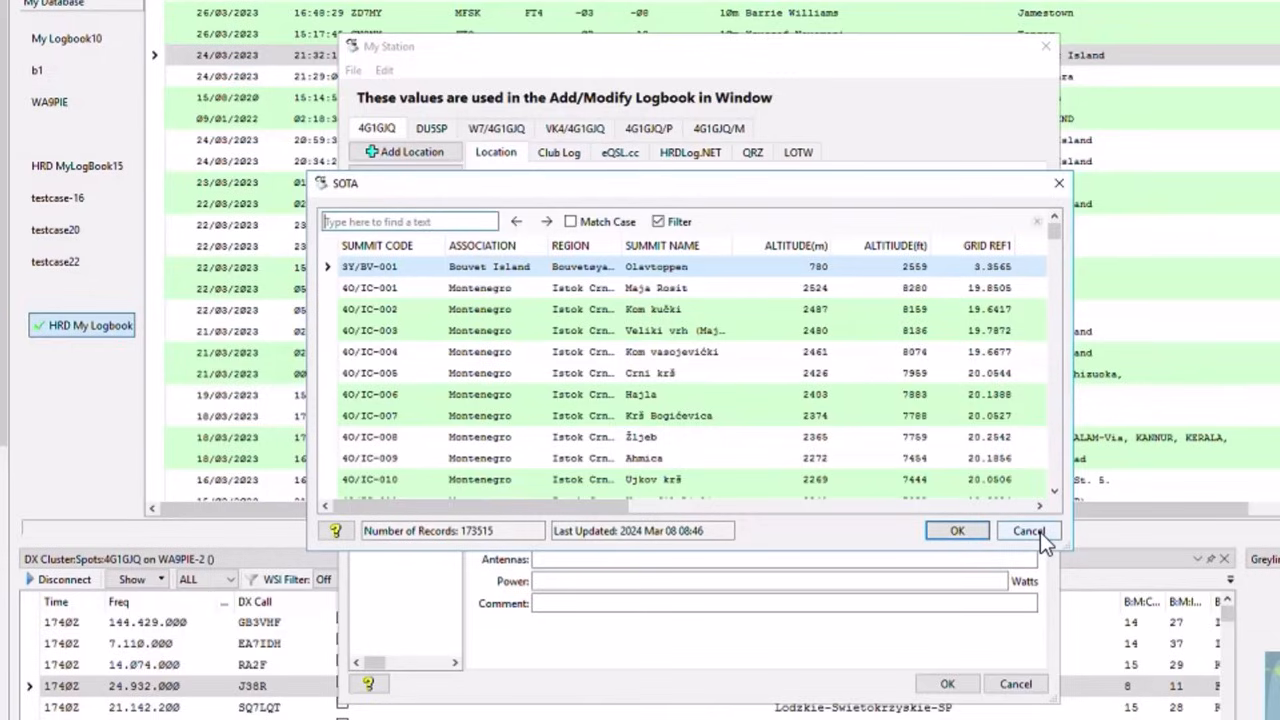
left_click(1028, 532)
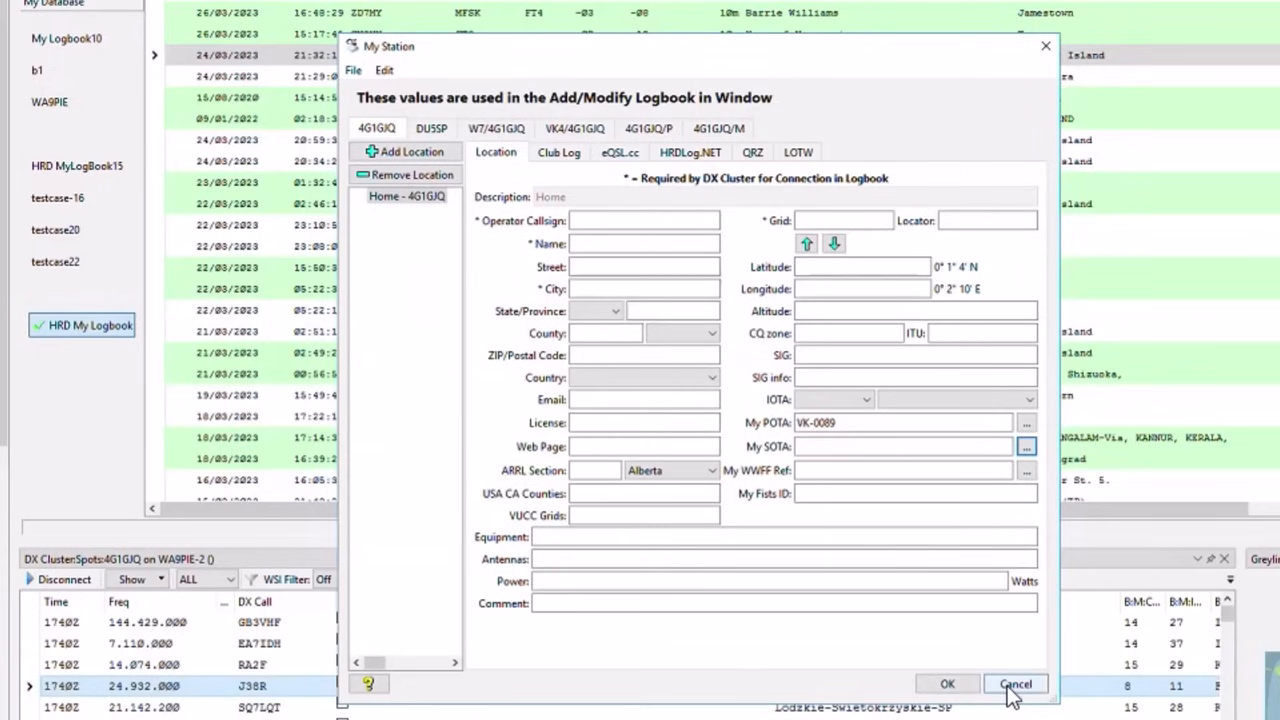
Step: Cancel the My Station dialog, returning to the DX cluster spots list
left_click(1016, 684)
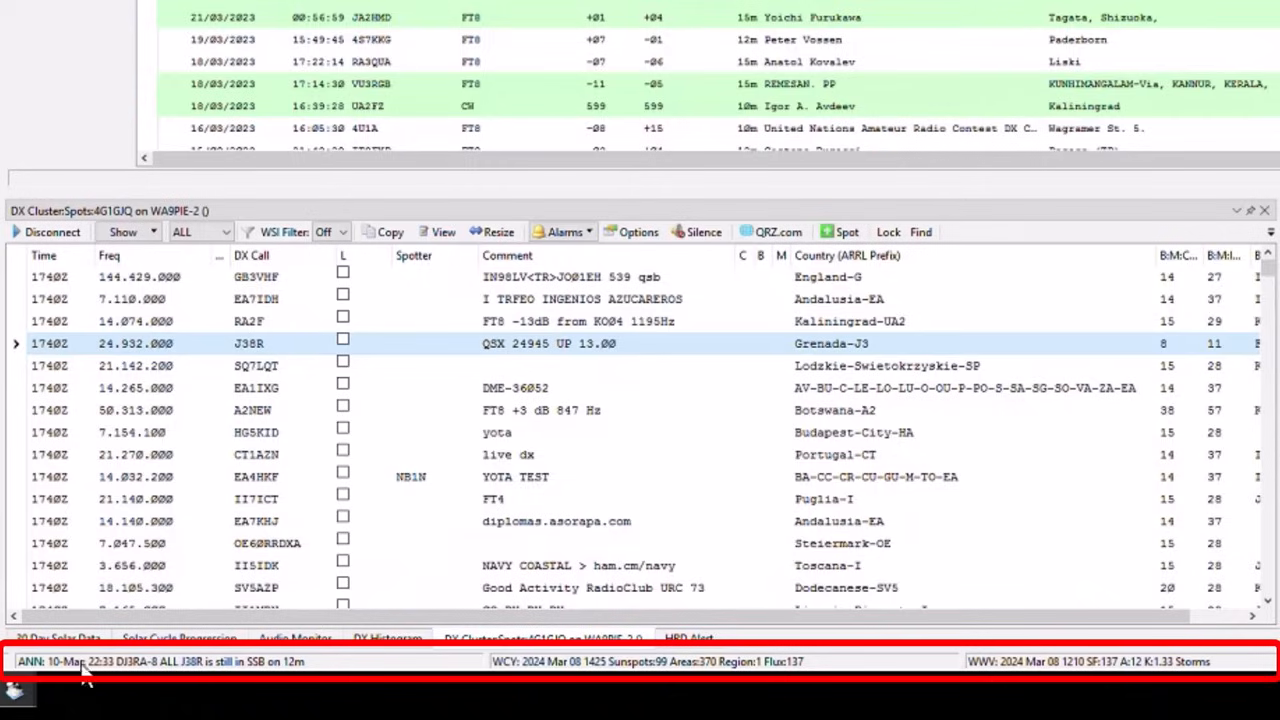
mouse_move(430, 668)
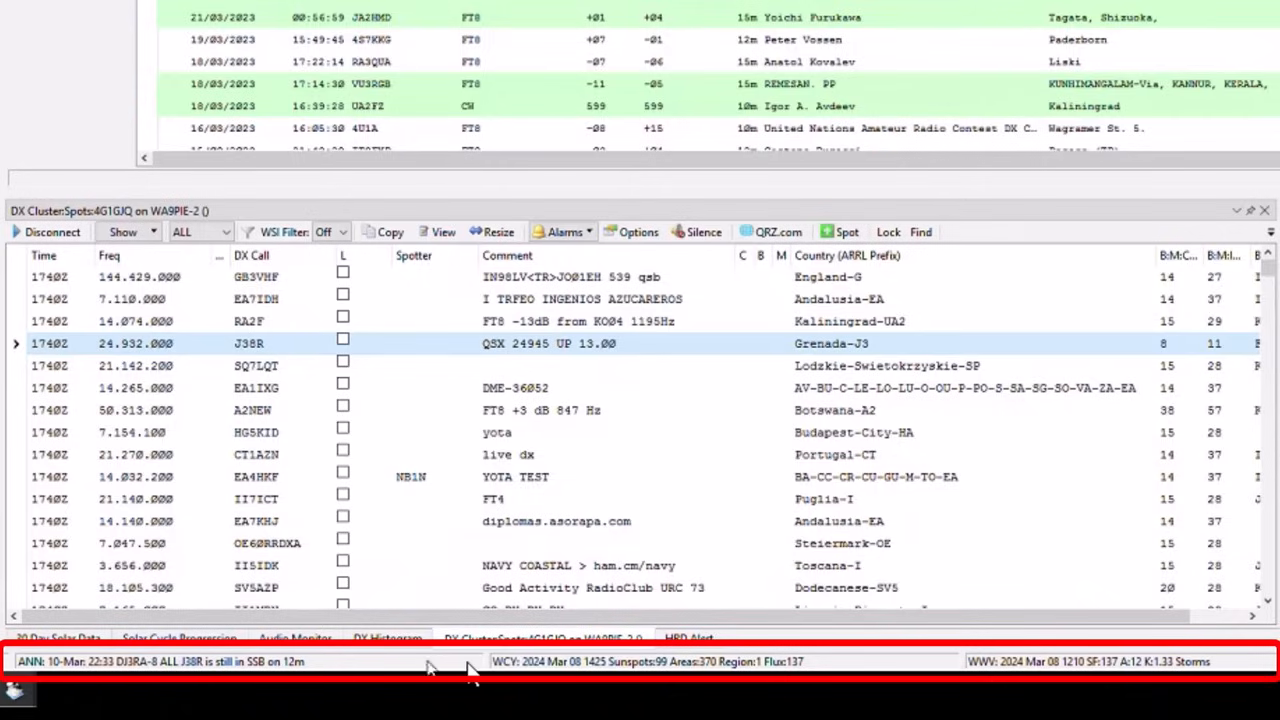
mouse_move(110, 668)
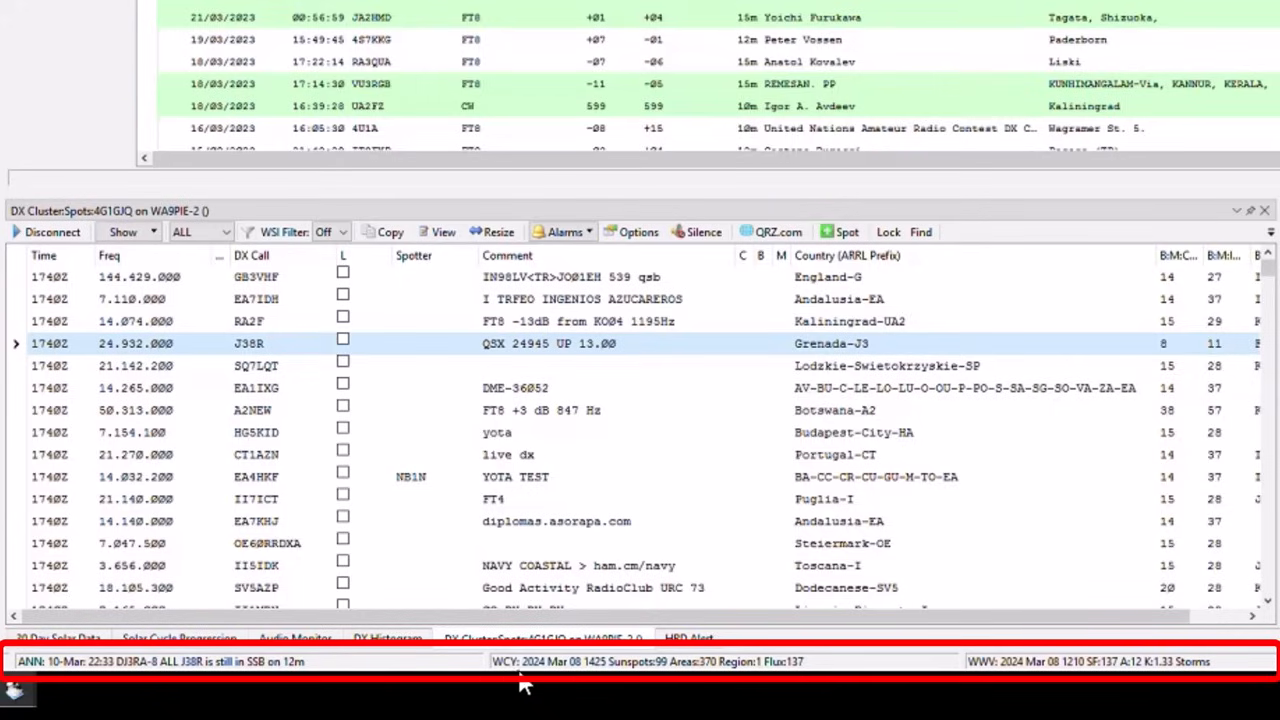
mouse_move(656, 668)
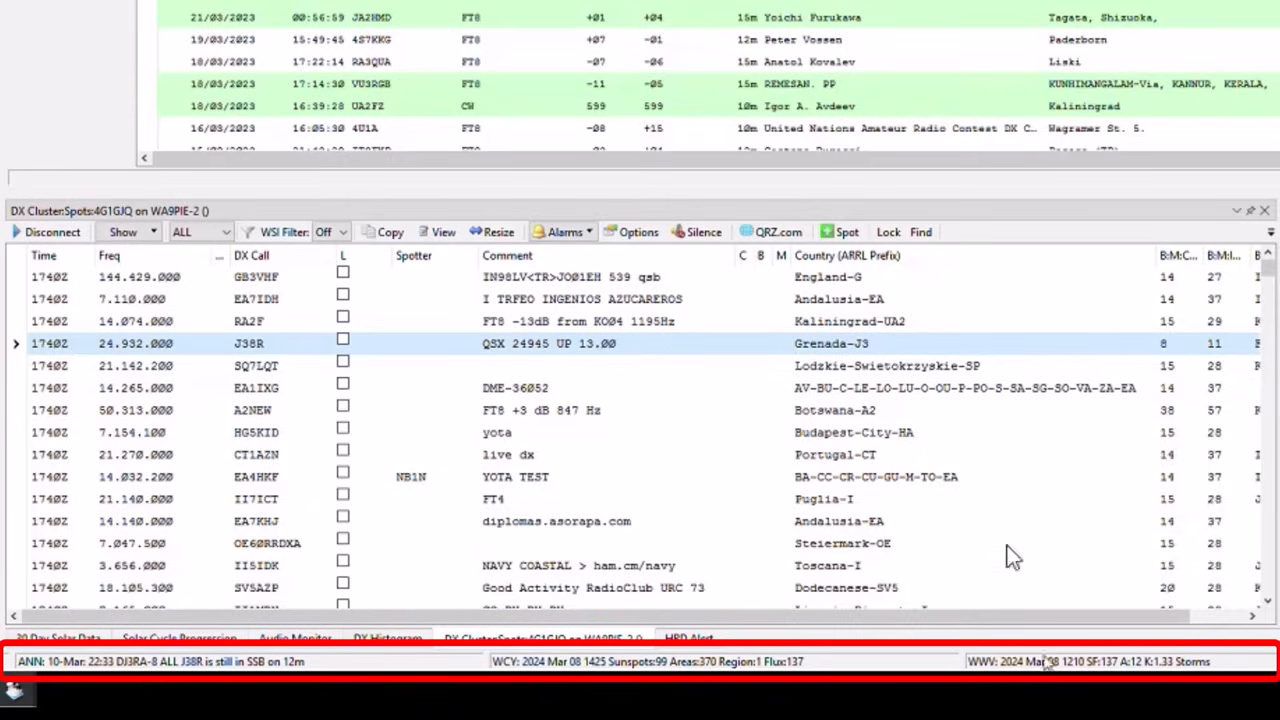
mouse_move(364, 656)
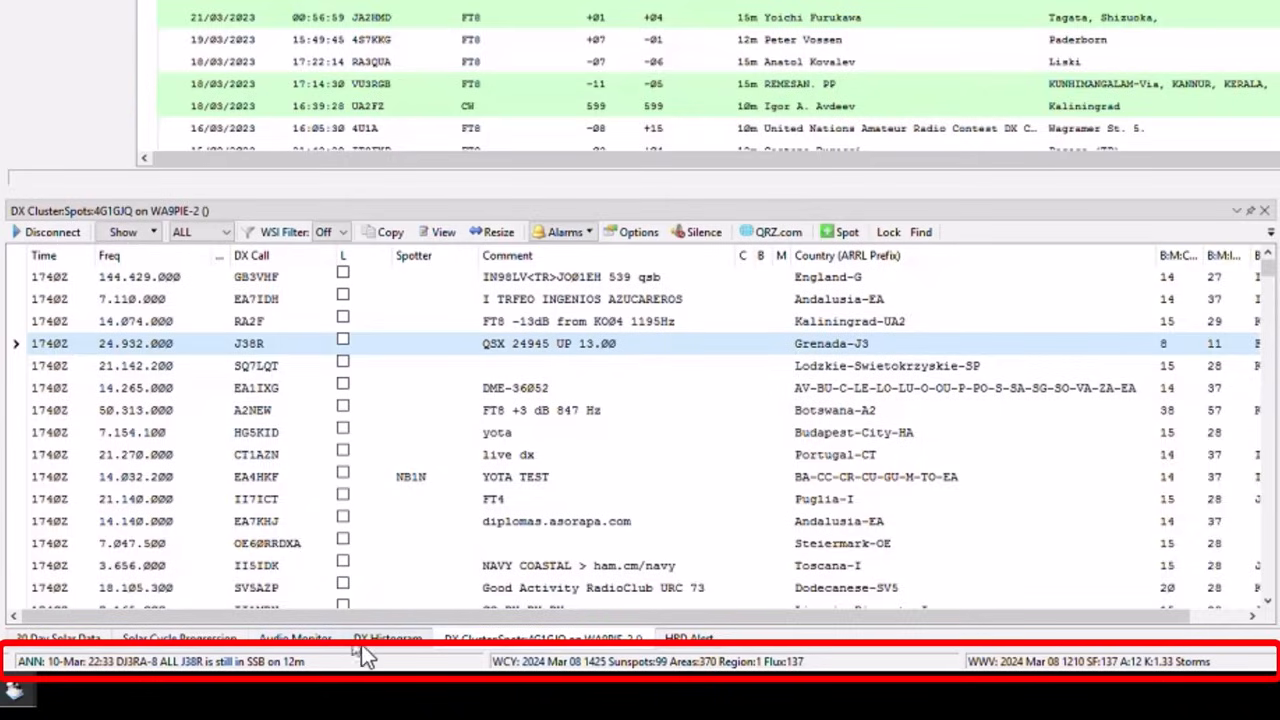
Step: Show the DX Histogram, then the Solar Cycle Progression chart in the bottom panel
left_click(388, 638)
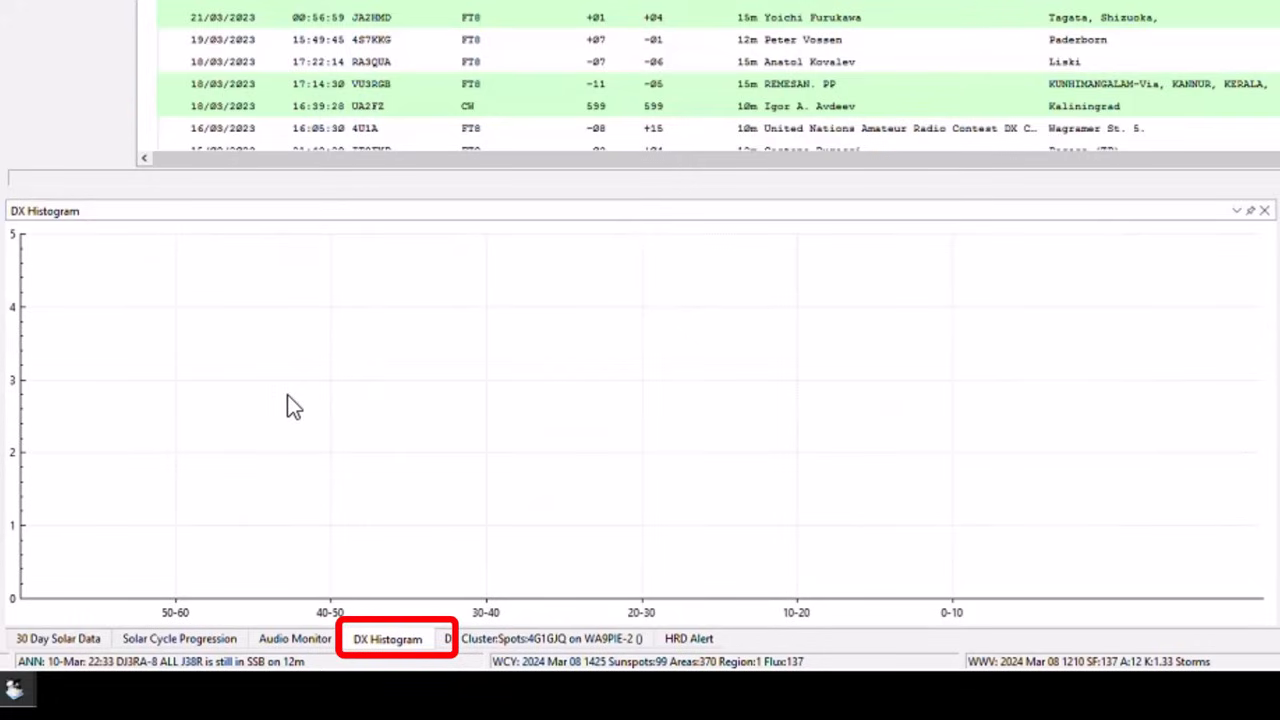
mouse_move(304, 432)
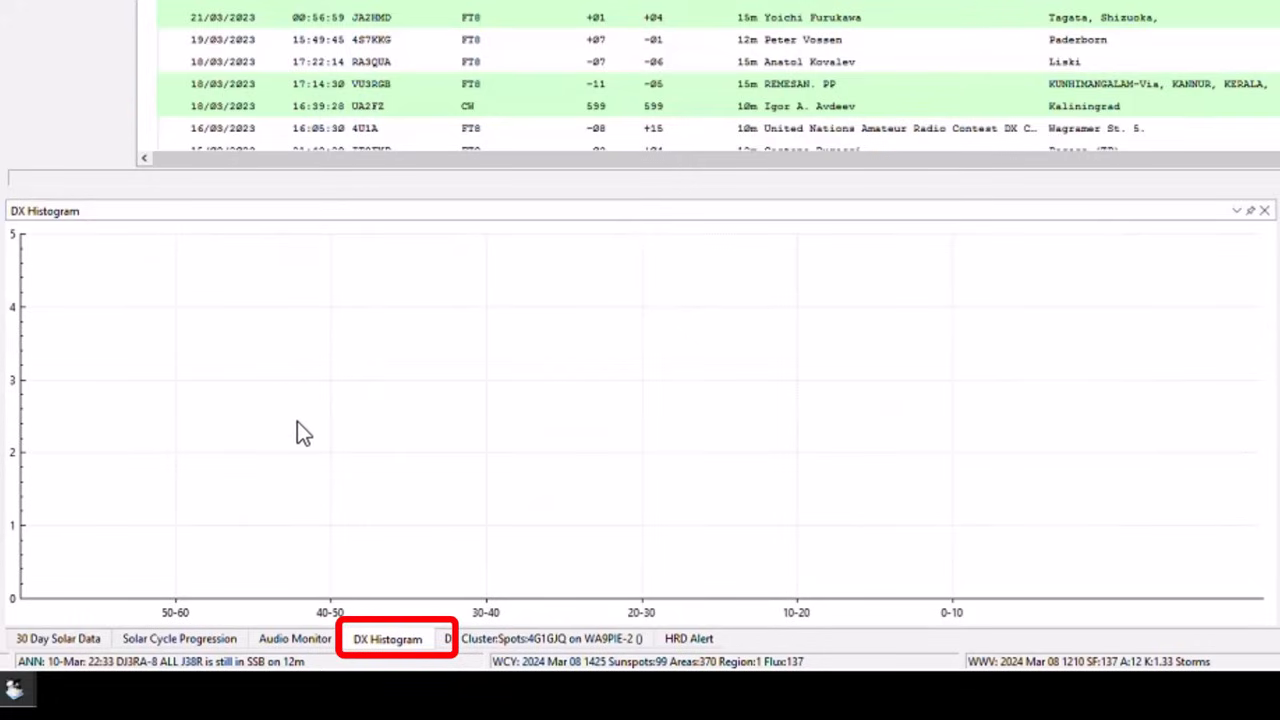
mouse_move(290, 436)
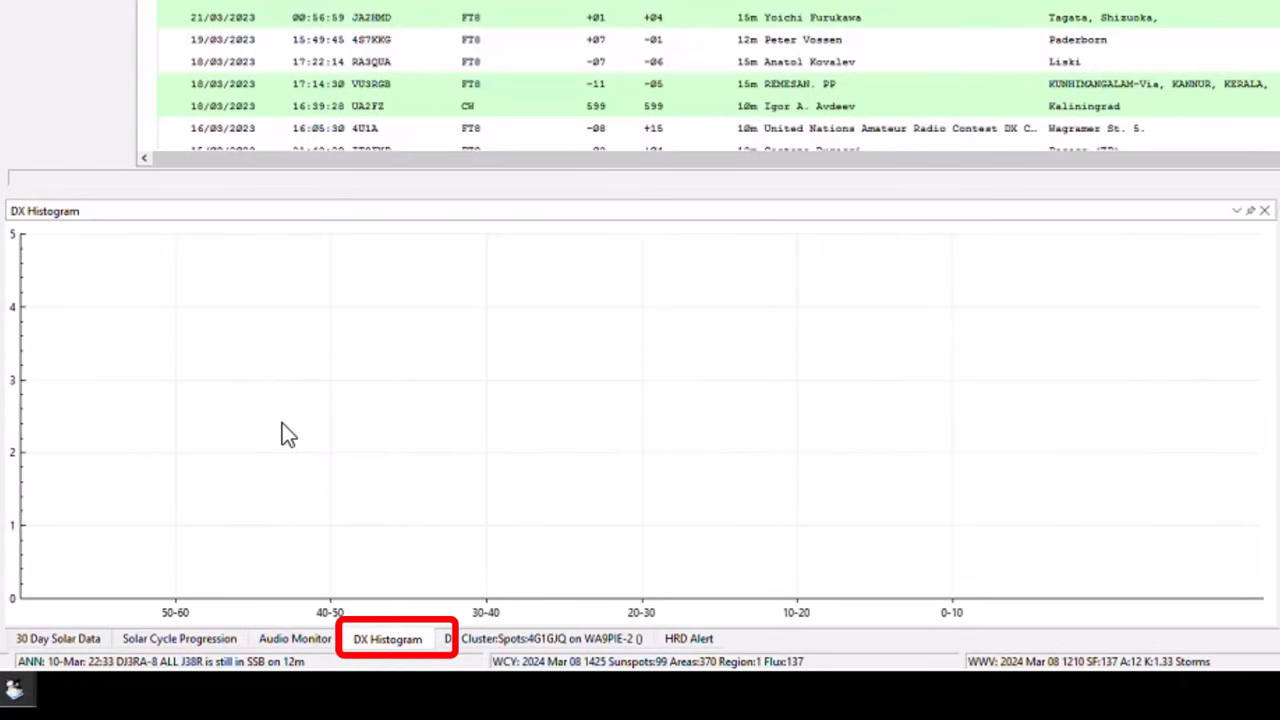
mouse_move(318, 644)
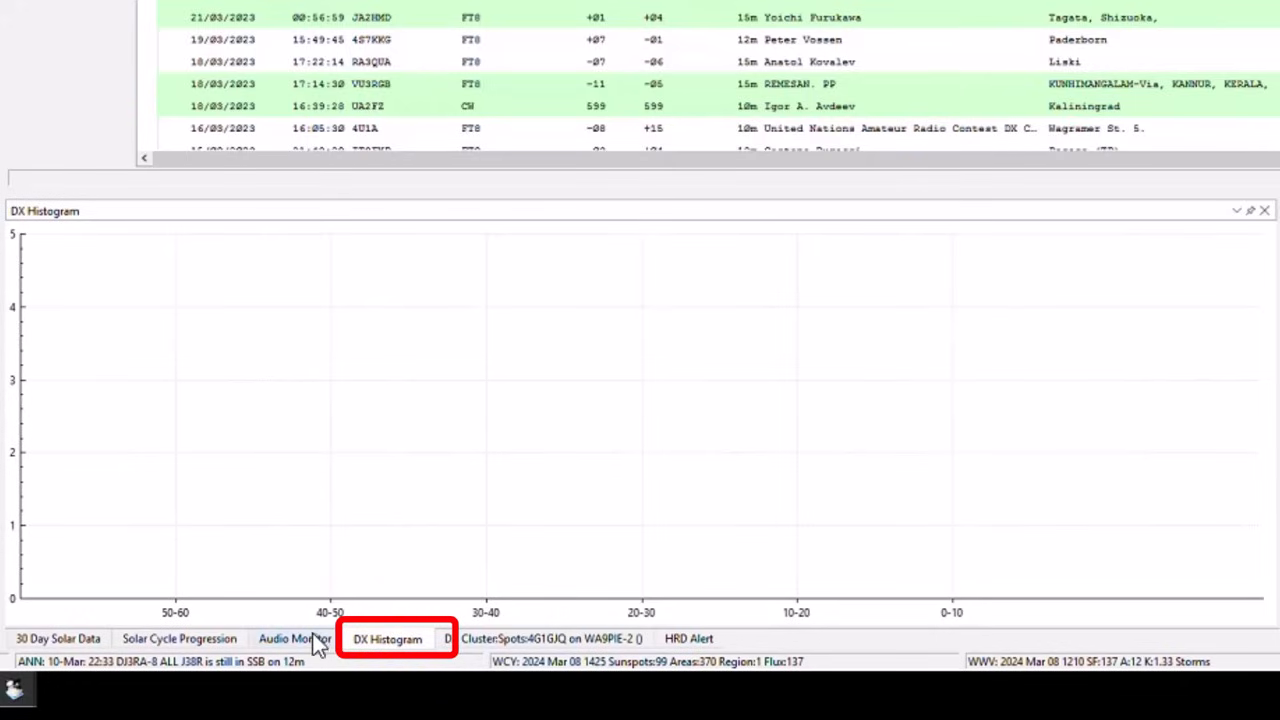
left_click(180, 638)
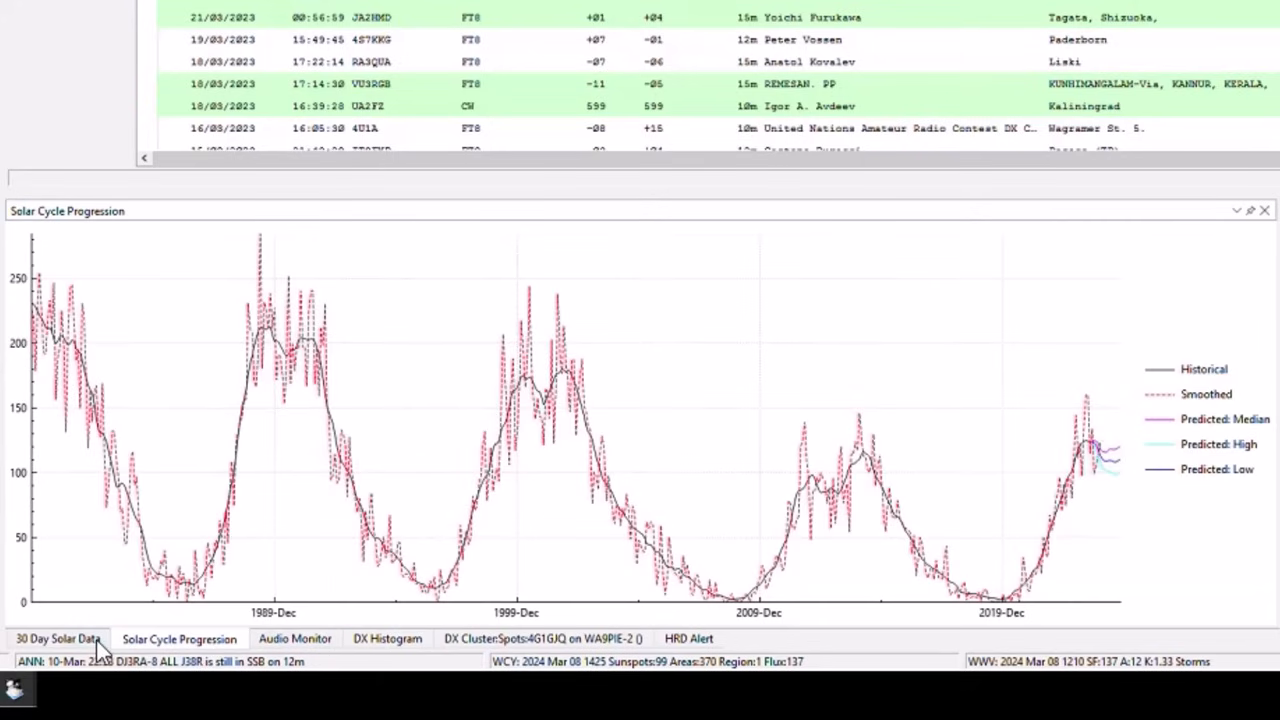
mouse_move(58, 638)
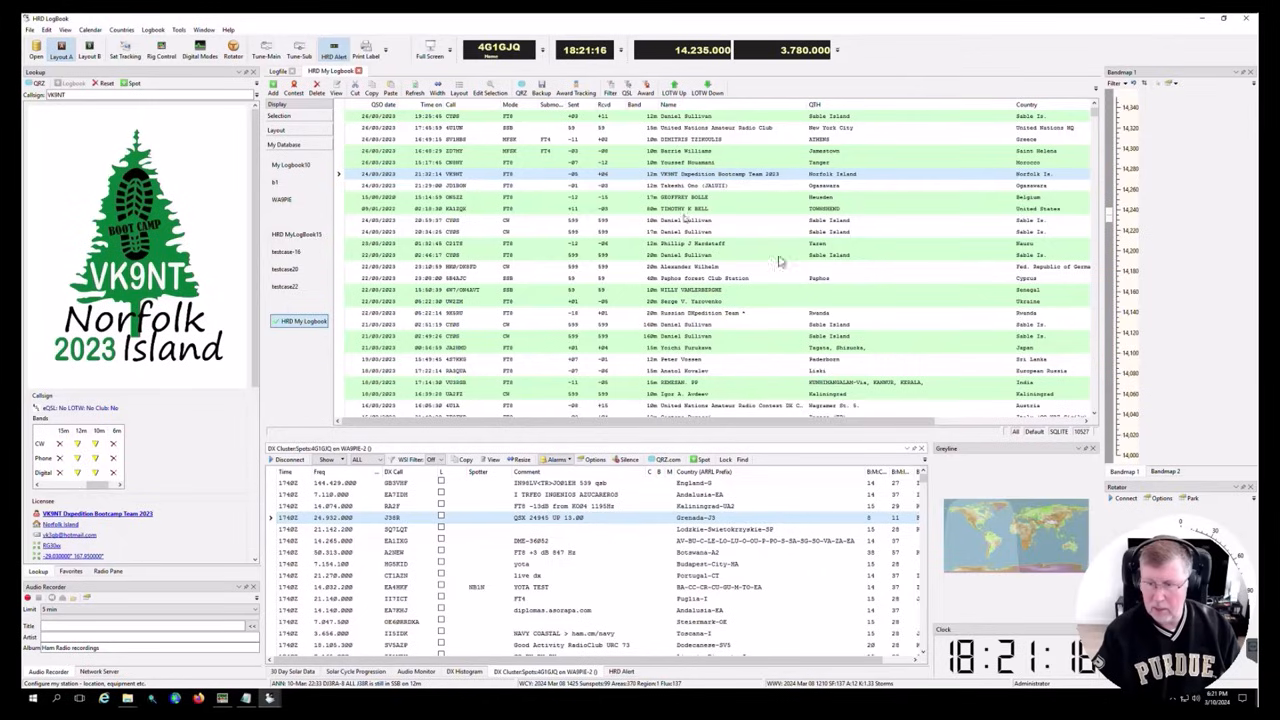
mouse_move(758, 232)
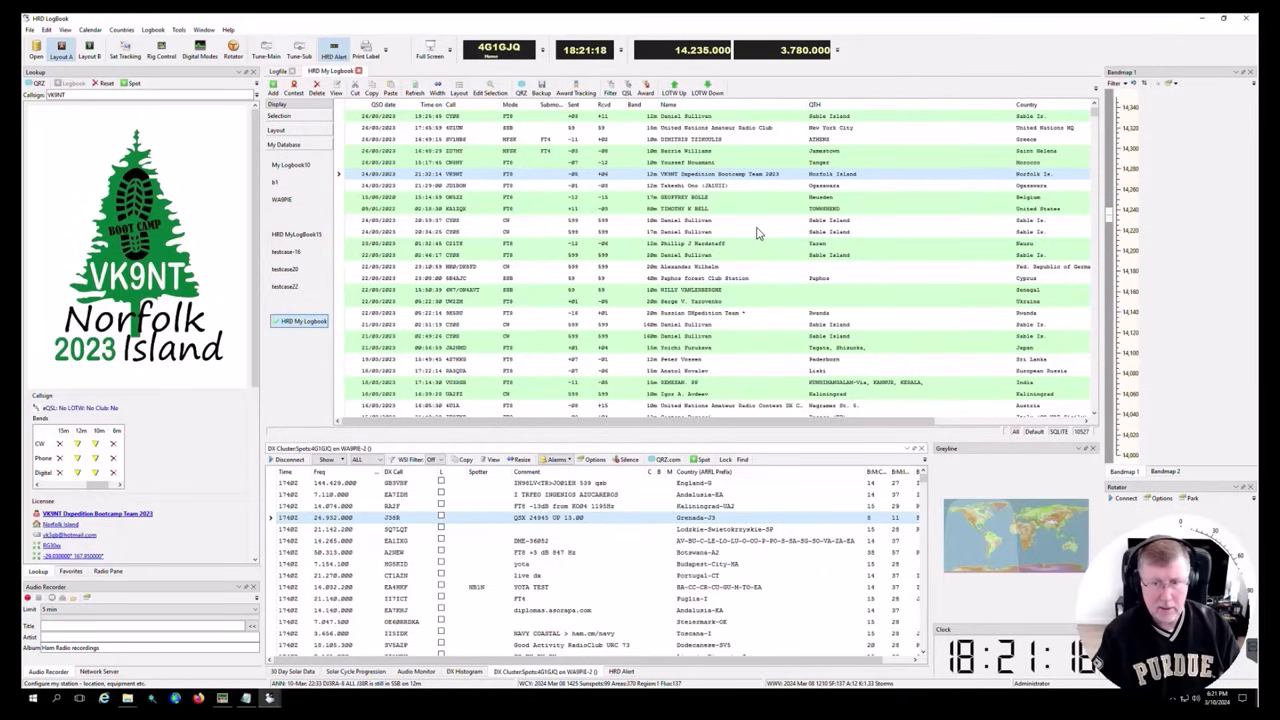
mouse_move(750, 248)
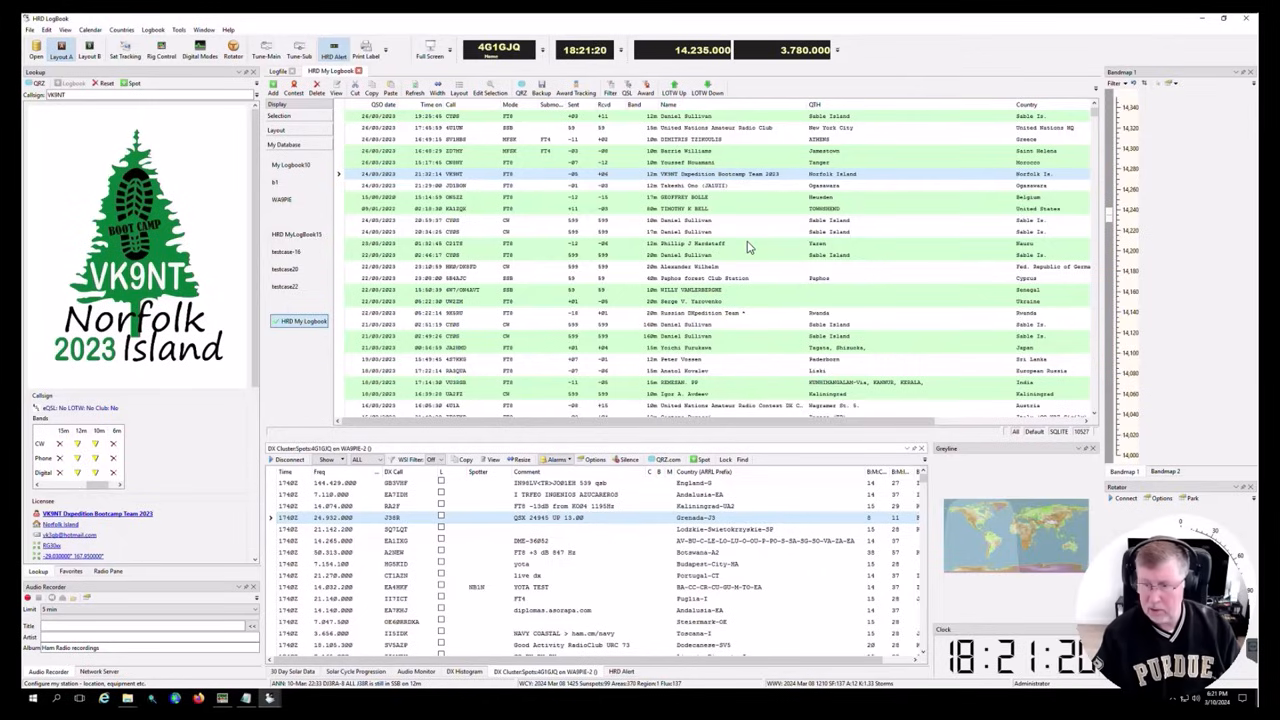
mouse_move(742, 250)
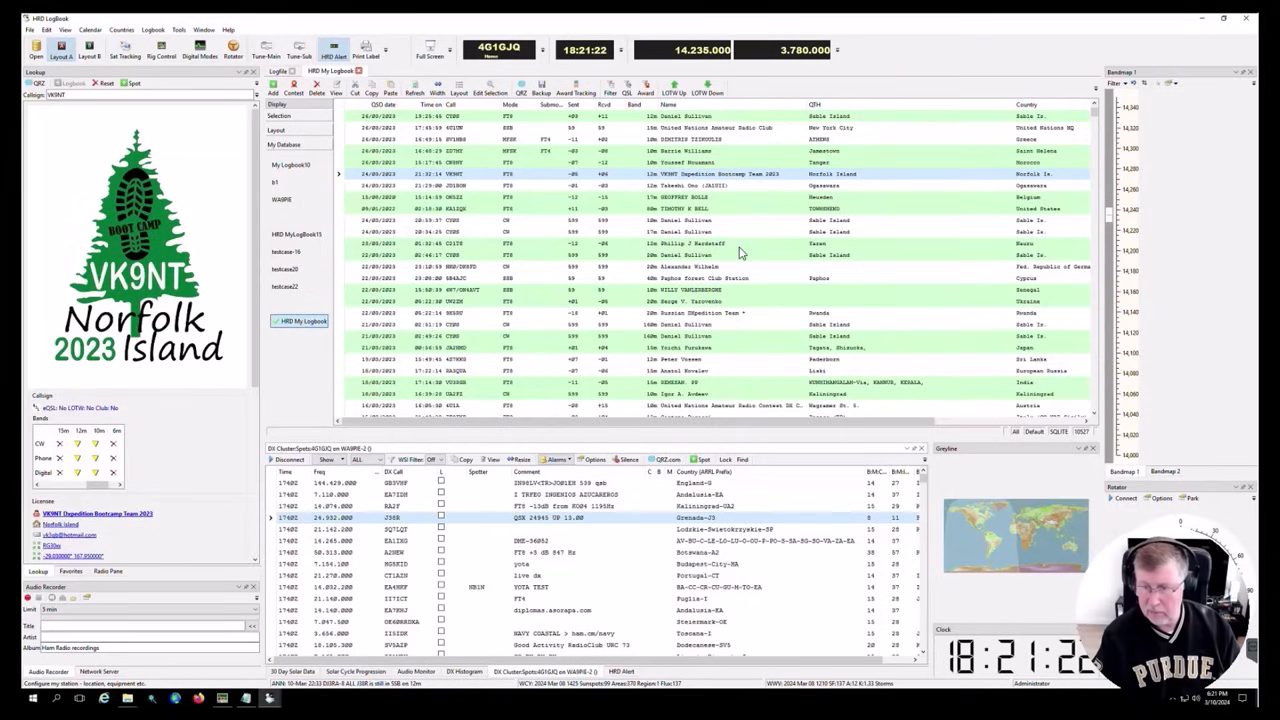